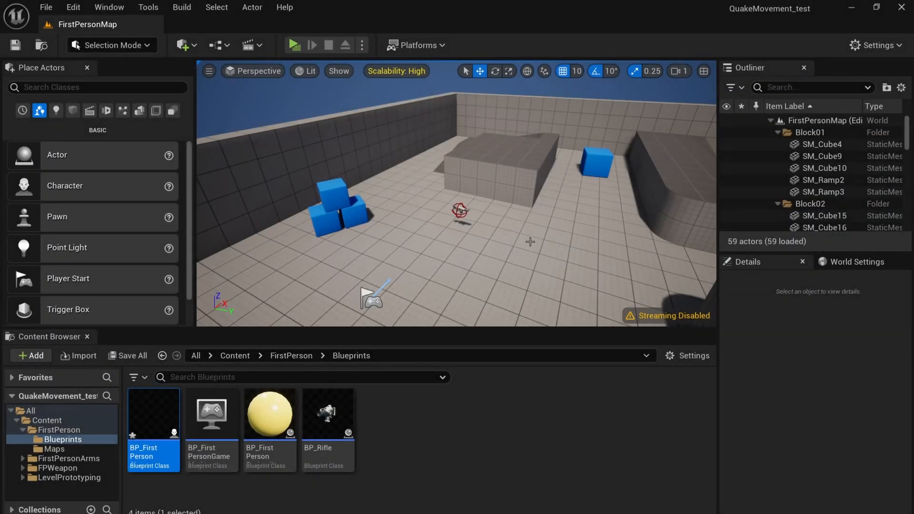
pyautogui.moveTo(152, 414)
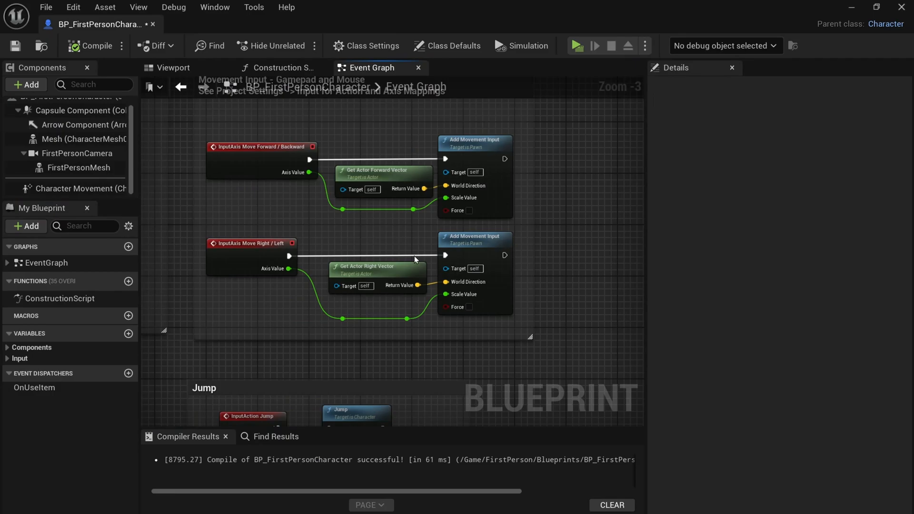
pyautogui.moveTo(77, 192)
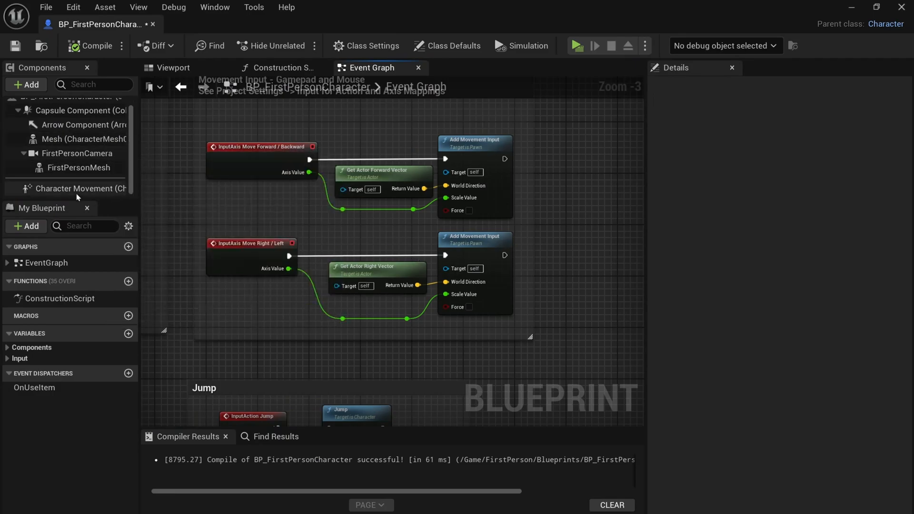
# - Select the Character Movement component and scroll through its gravity, walk speed and jump settings
pyautogui.click(76, 188)
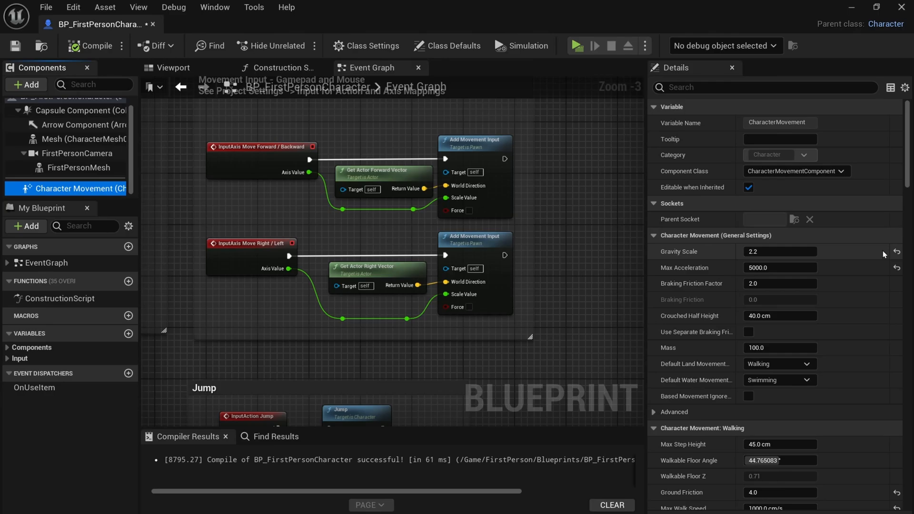
pyautogui.moveTo(859, 257)
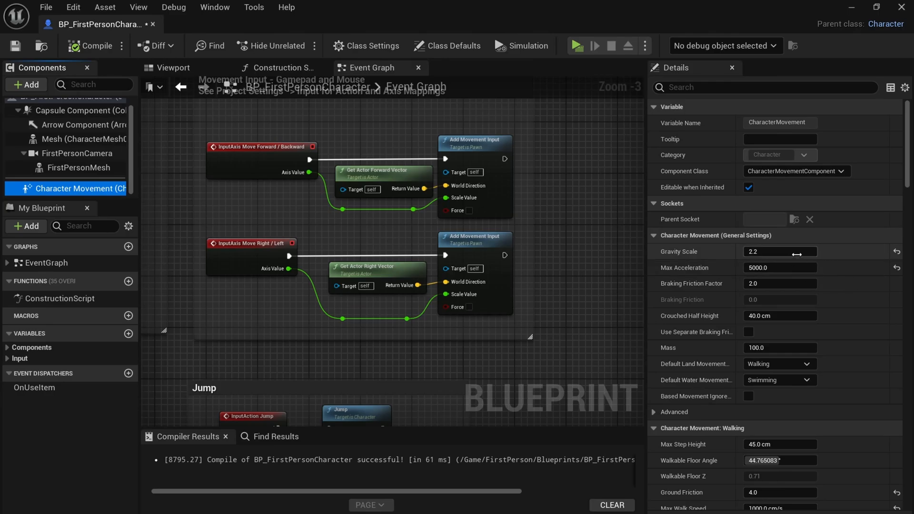
pyautogui.moveTo(840, 256)
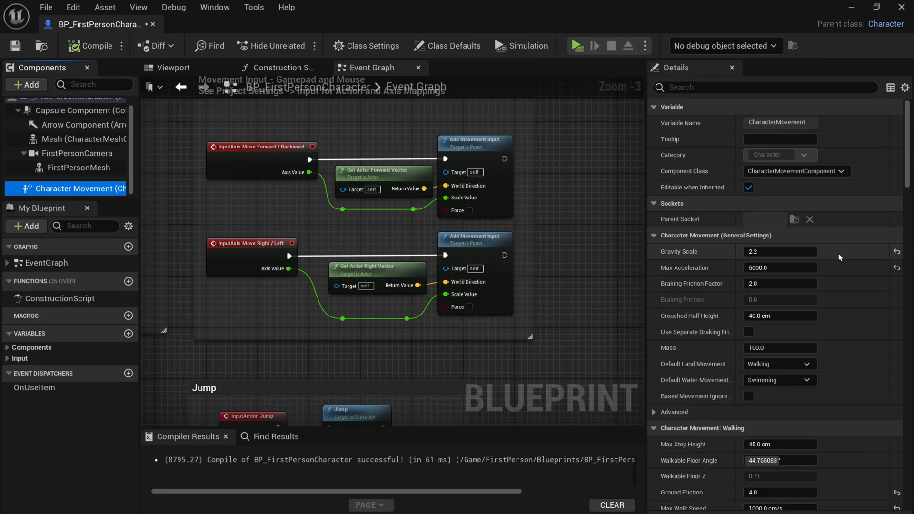
pyautogui.scroll(-3)
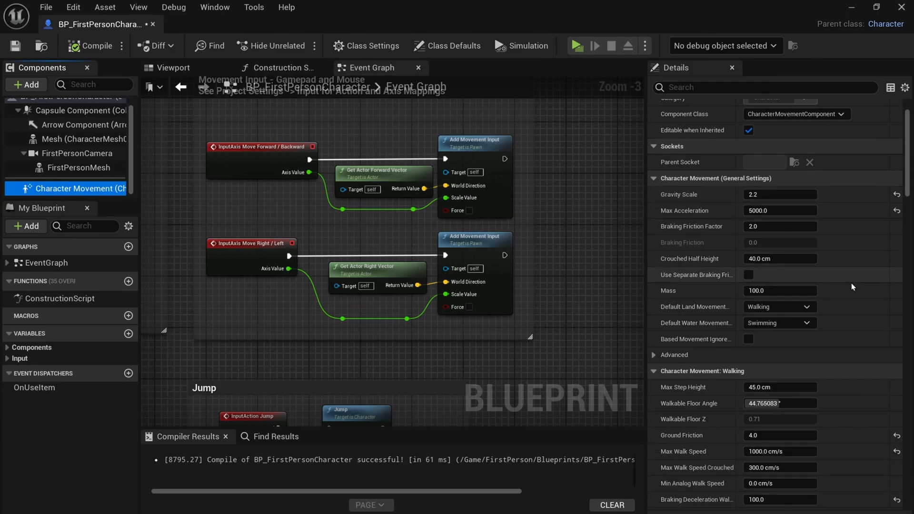
pyautogui.scroll(-3)
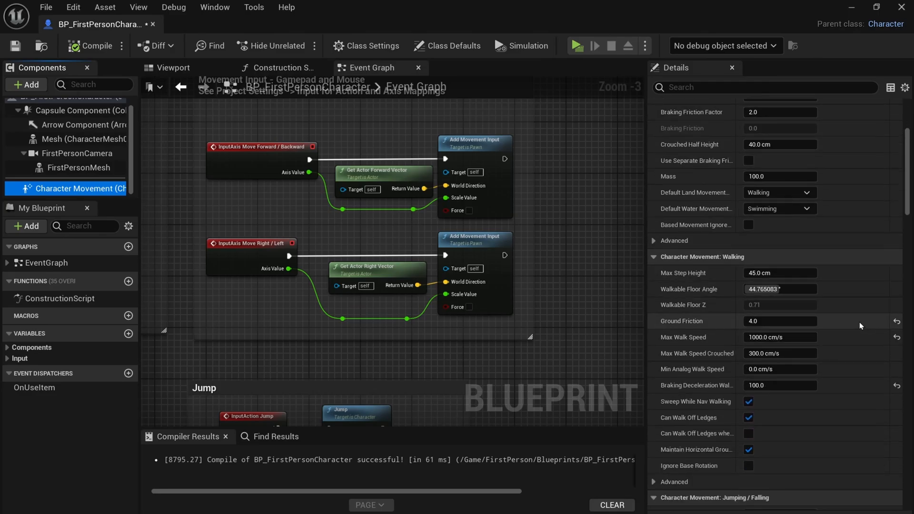
pyautogui.moveTo(858, 348)
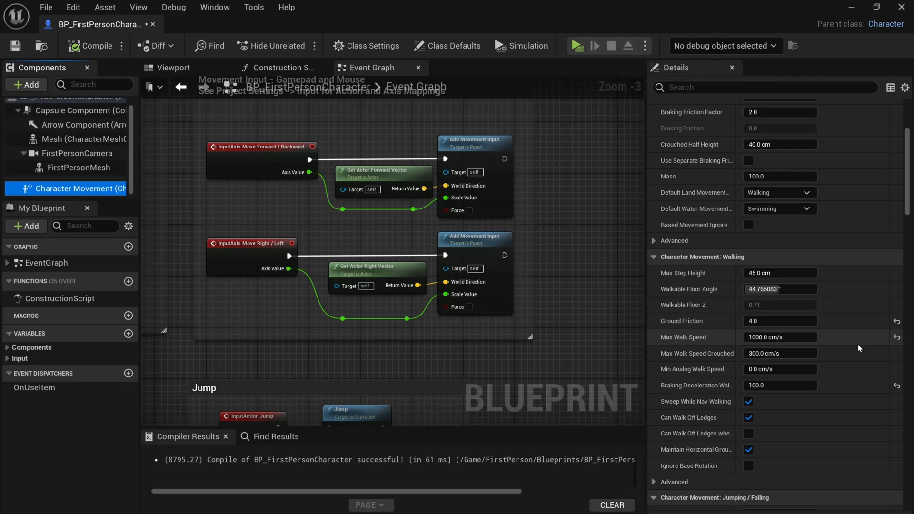
pyautogui.scroll(-3)
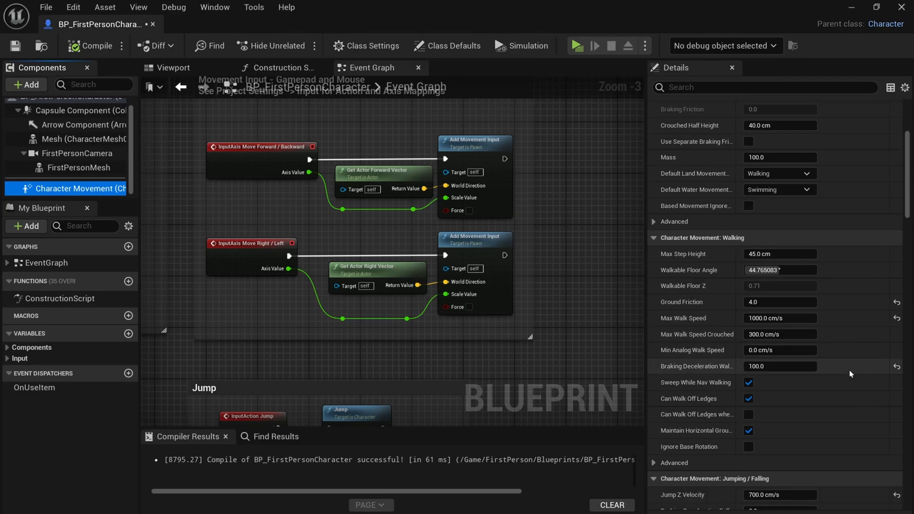
pyautogui.scroll(-3)
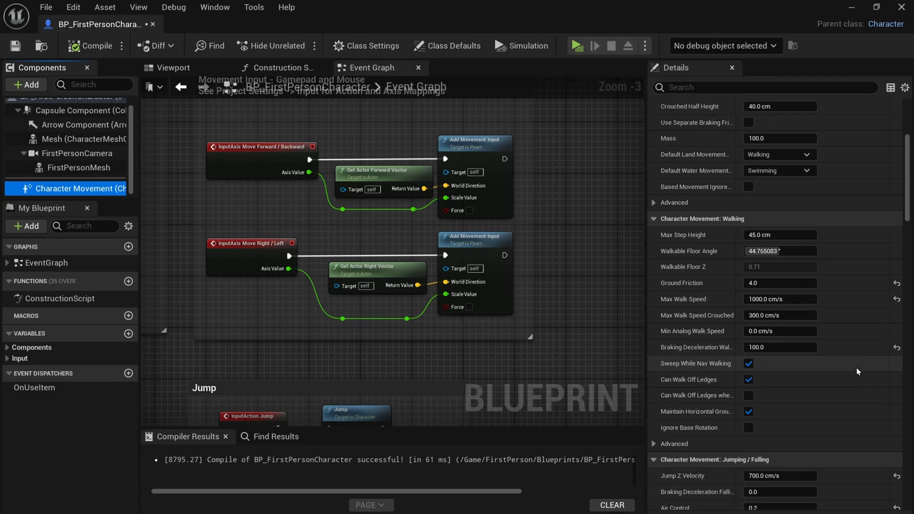
pyautogui.scroll(-3)
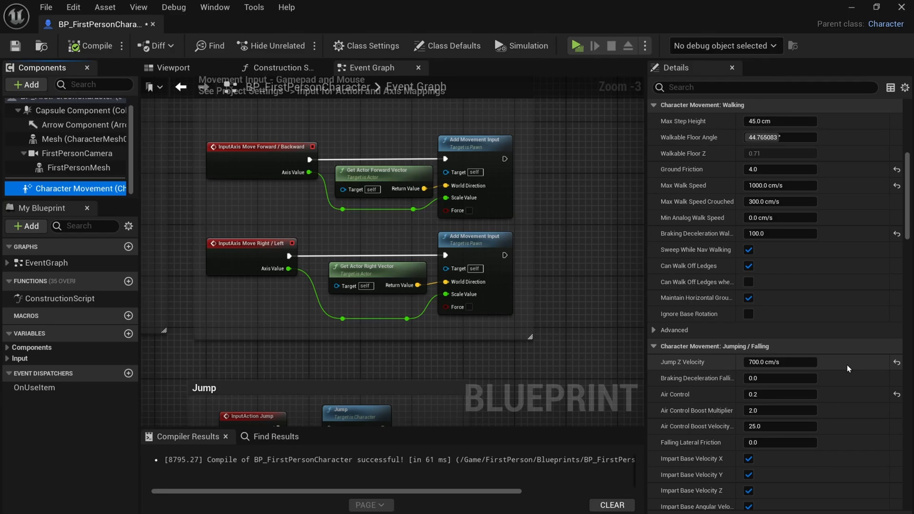
pyautogui.scroll(-3)
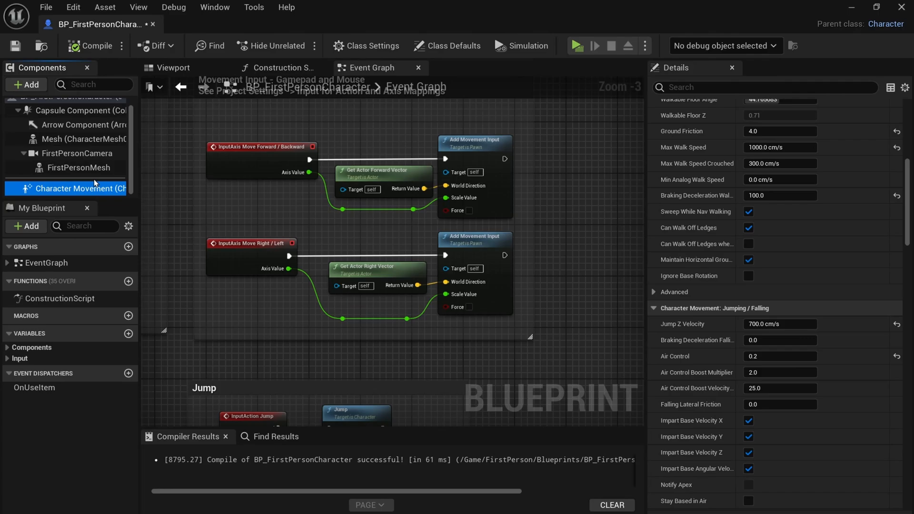
# - Review the FirstPersonCamera's 105-degree field of view, then minimize the blueprint editor
pyautogui.click(79, 154)
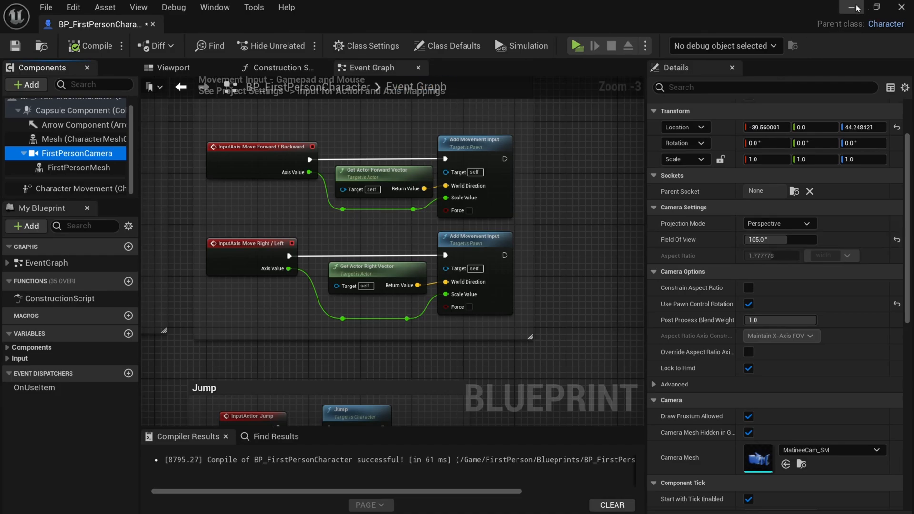
pyautogui.click(575, 45)
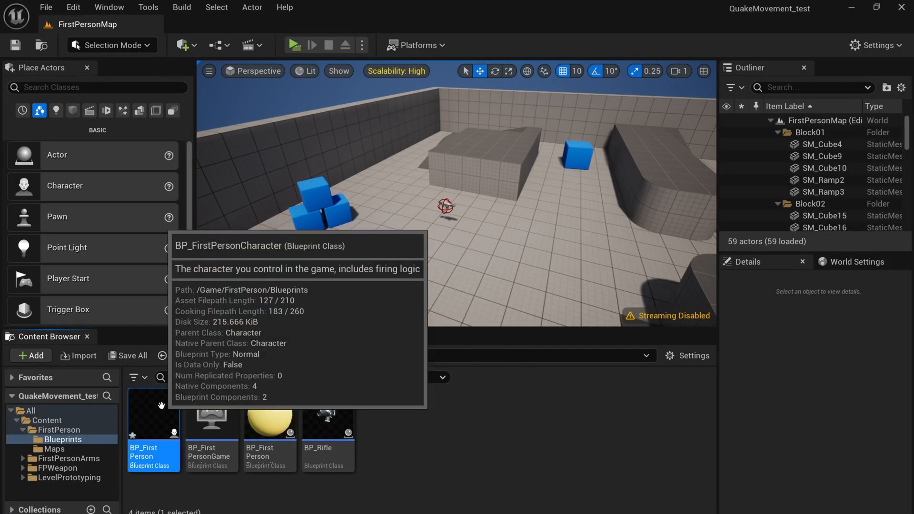
# - Reopen BP_FirstPersonCharacter and add a new function named QuakeLean
pyautogui.doubleClick(152, 418)
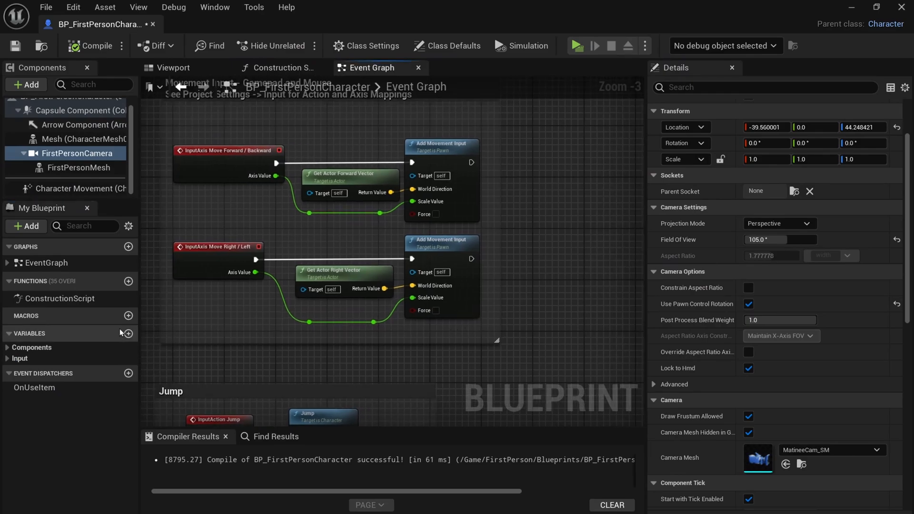
pyautogui.click(128, 281)
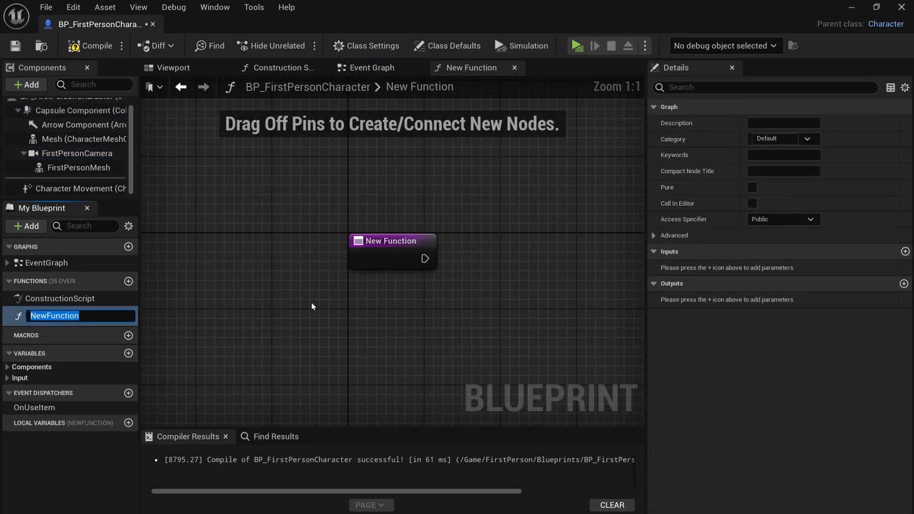
pyautogui.write('qUAK')
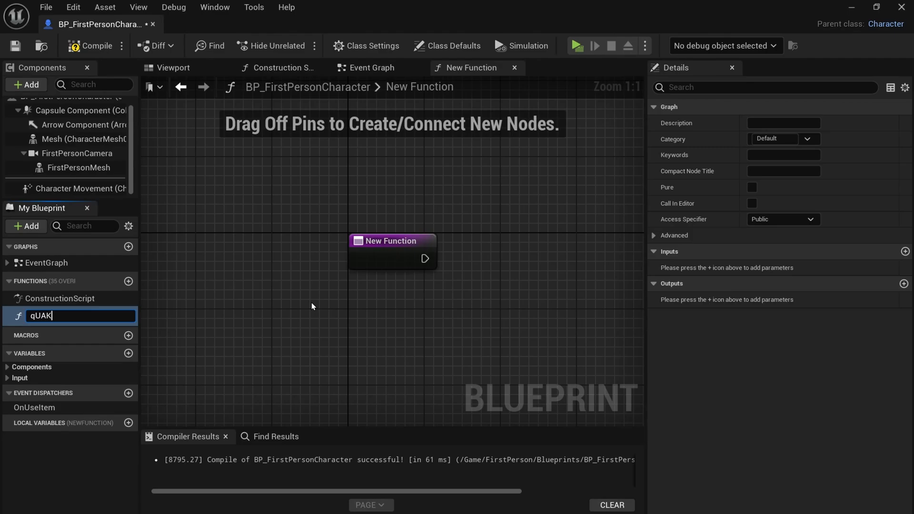
pyautogui.press('Backspace')
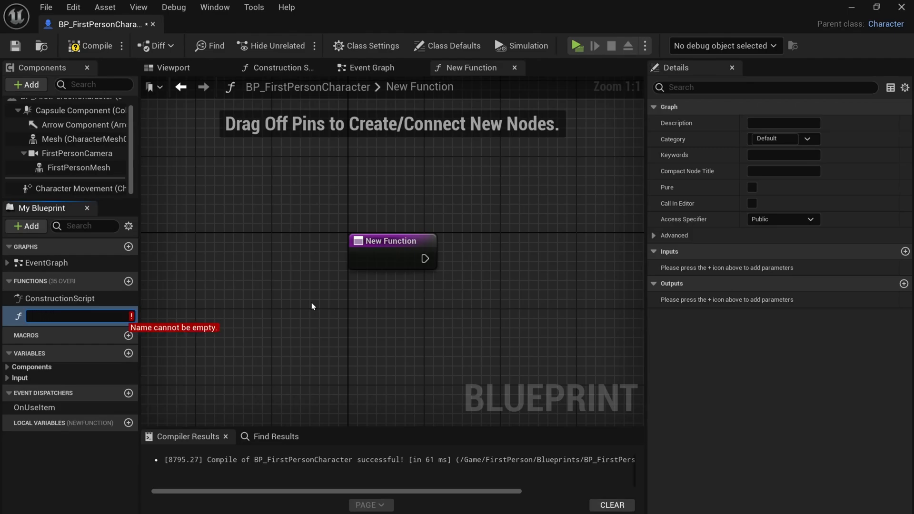
pyautogui.write('QuakeLeamn')
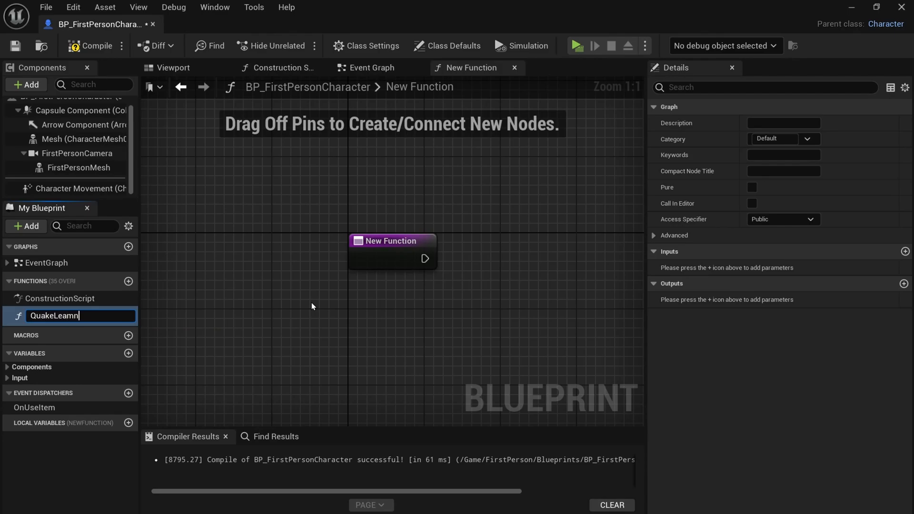
pyautogui.press('BackSpace')
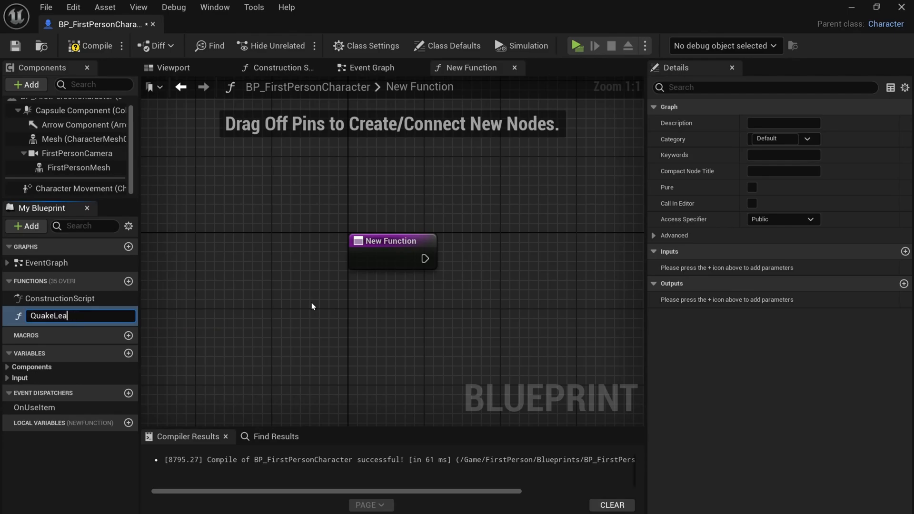
pyautogui.press('enter')
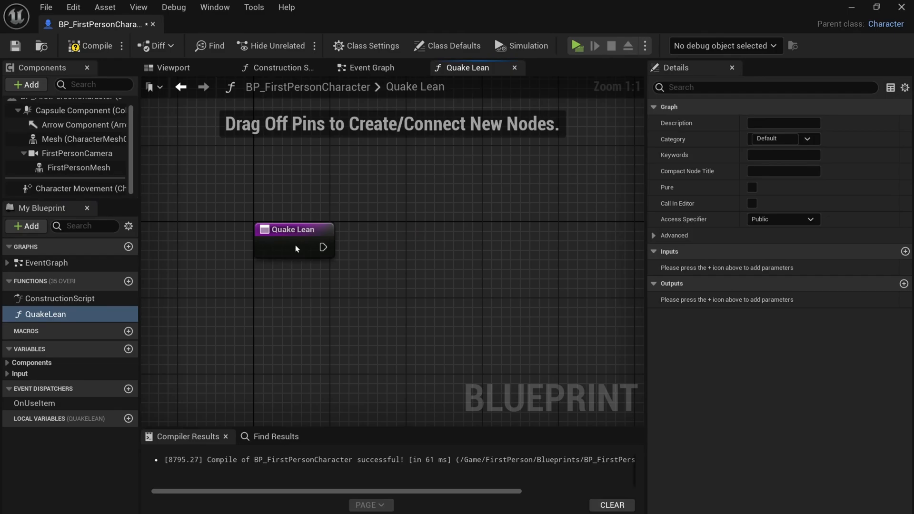
# - Give QuakeLean a float input renamed ScaleVal and return to the Event Graph
pyautogui.click(905, 252)
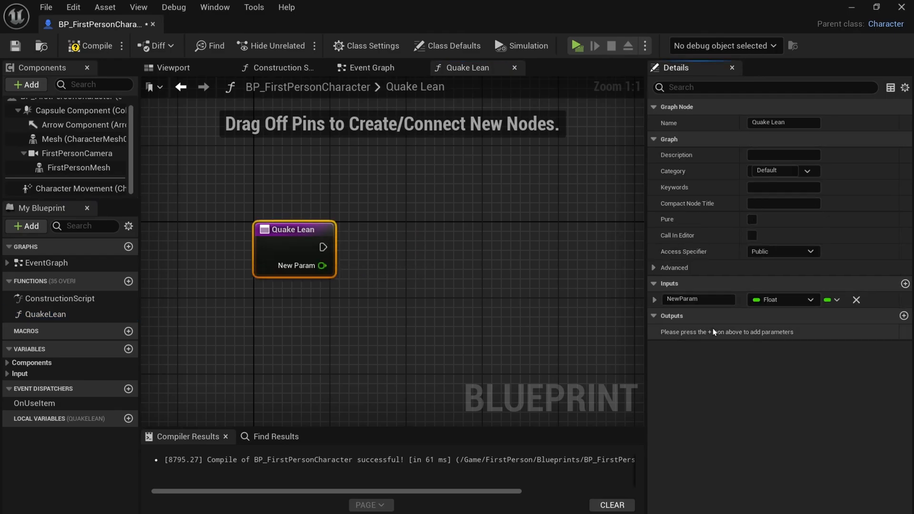
pyautogui.click(698, 300)
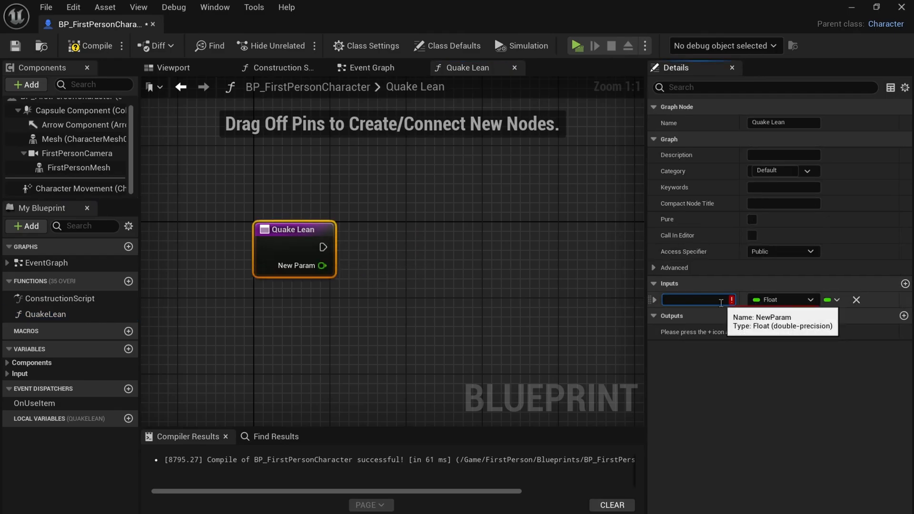
pyautogui.write('ScaleVal')
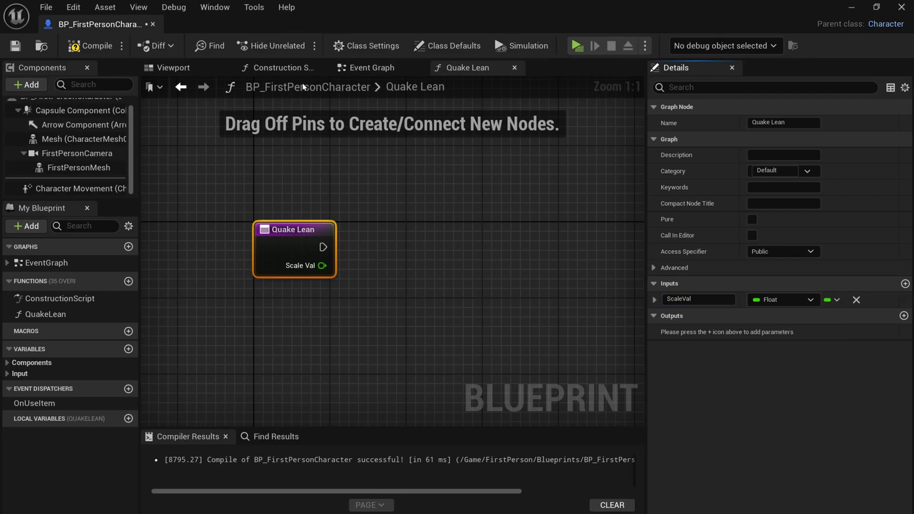
pyautogui.click(371, 68)
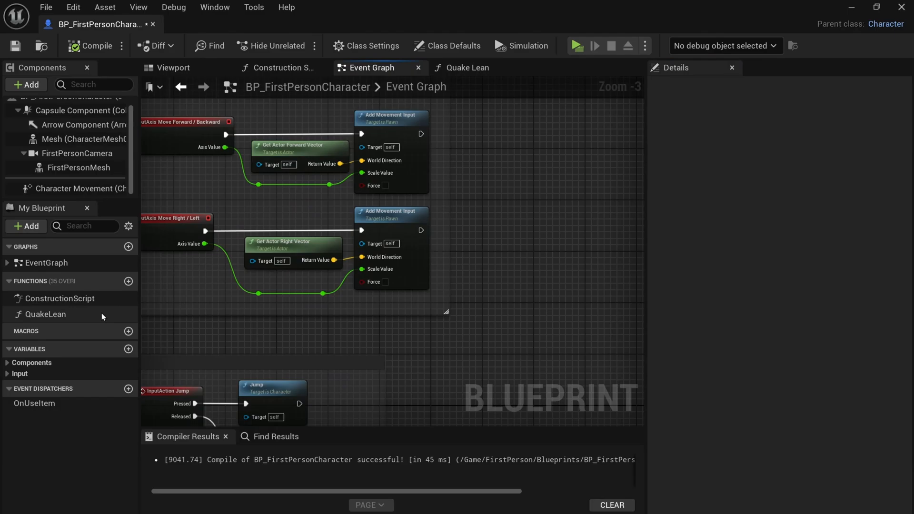
# - Wire a QuakeLean call after the Move Right/Left input, feeding Axis Value into ScaleVal
pyautogui.click(45, 313)
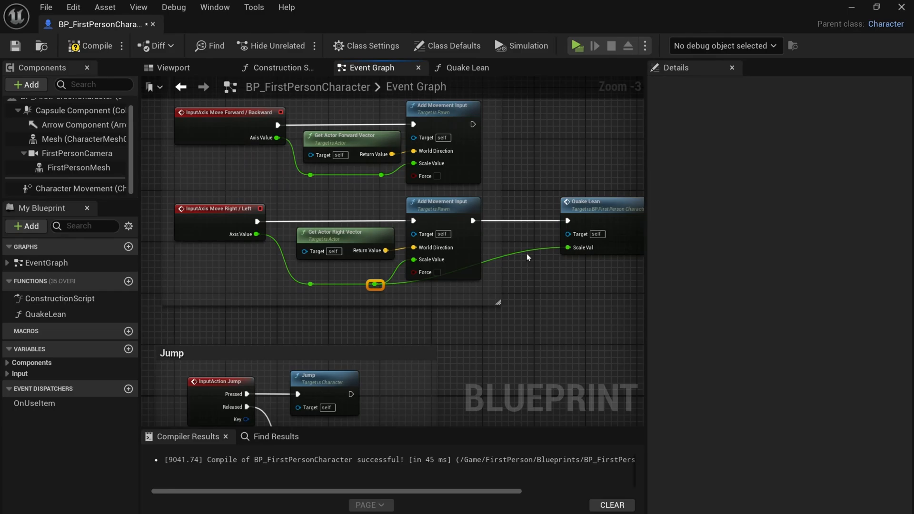
pyautogui.moveTo(375, 284); pyautogui.dragTo(529, 284)
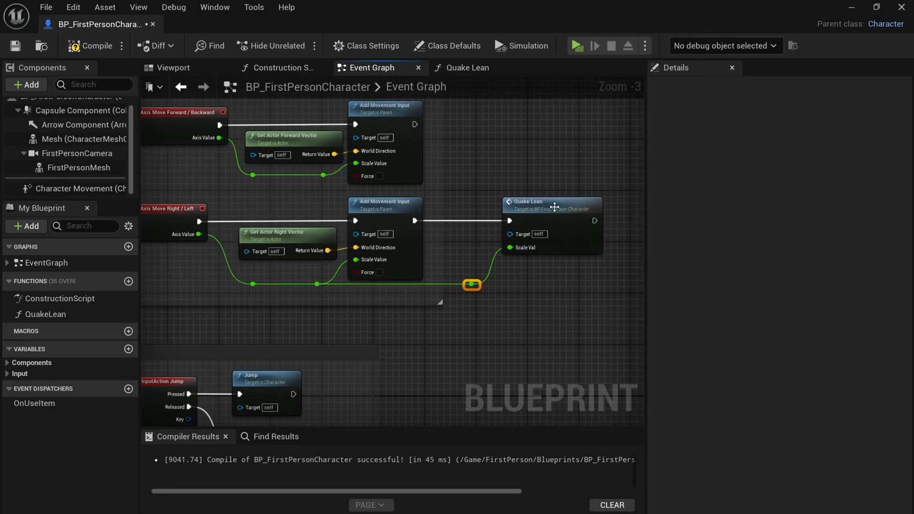
pyautogui.moveTo(535, 217)
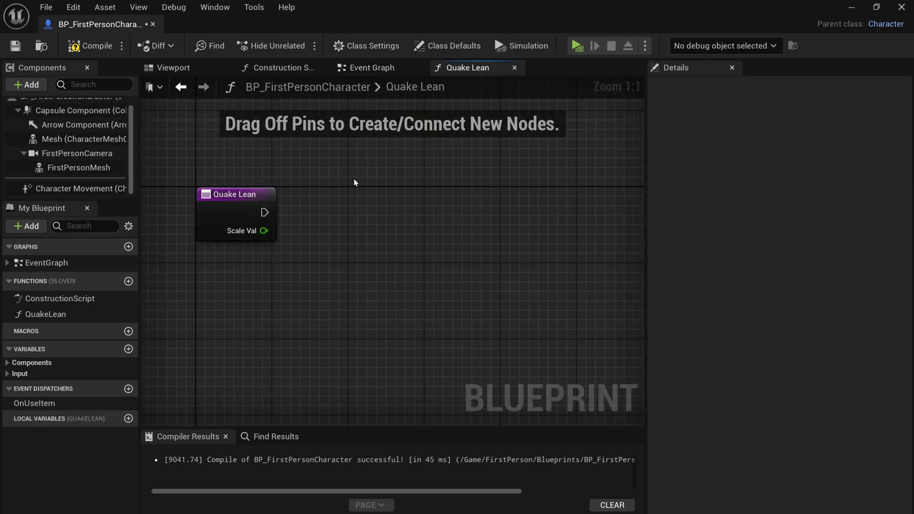
# - Add a Get Velocity node toward the Branch condition in QuakeLean's graph
pyautogui.scroll(-3)
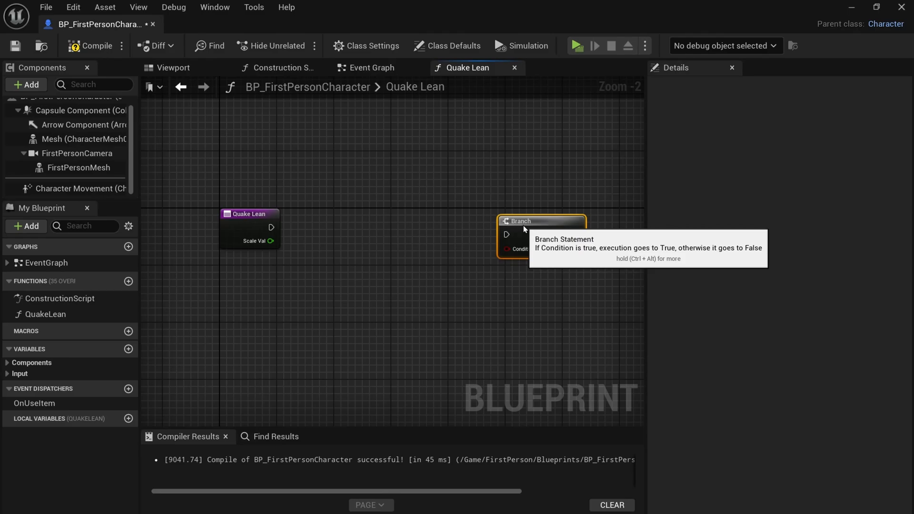
pyautogui.moveTo(271, 227); pyautogui.dragTo(502, 220)
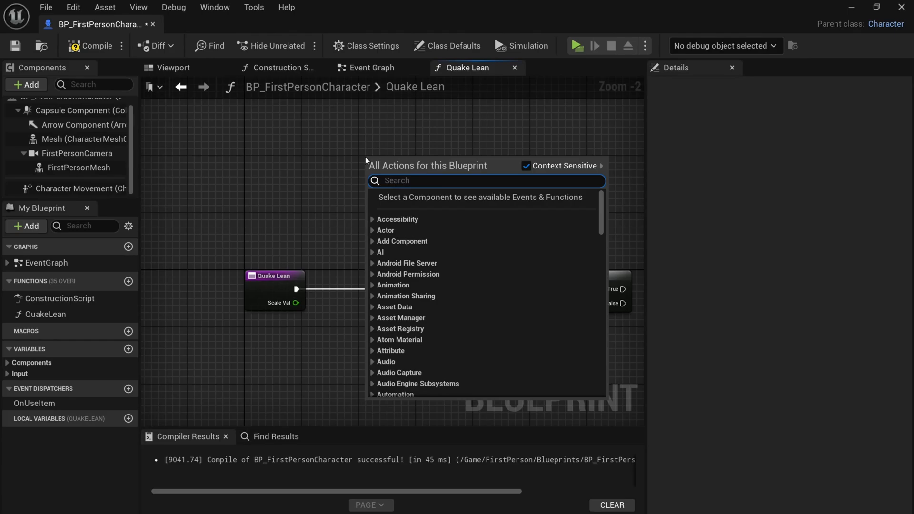
pyautogui.write('get veloc')
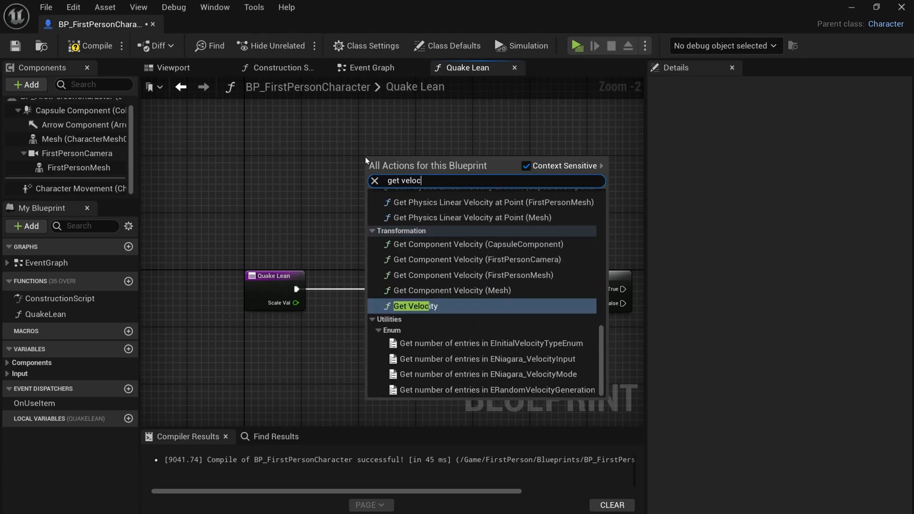
pyautogui.click(416, 306)
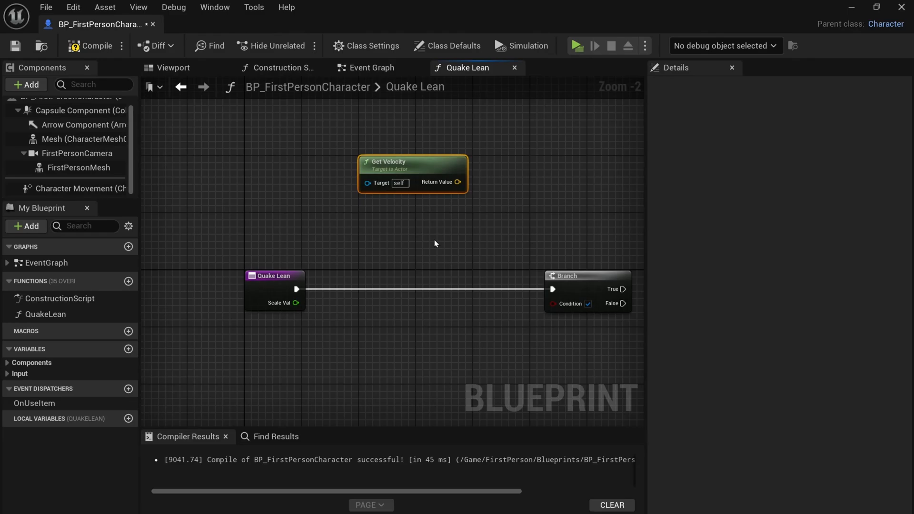
# - Feed the velocity into Vector Length and a greater-than 0.0 comparison
pyautogui.moveTo(459, 181); pyautogui.dragTo(507, 189)
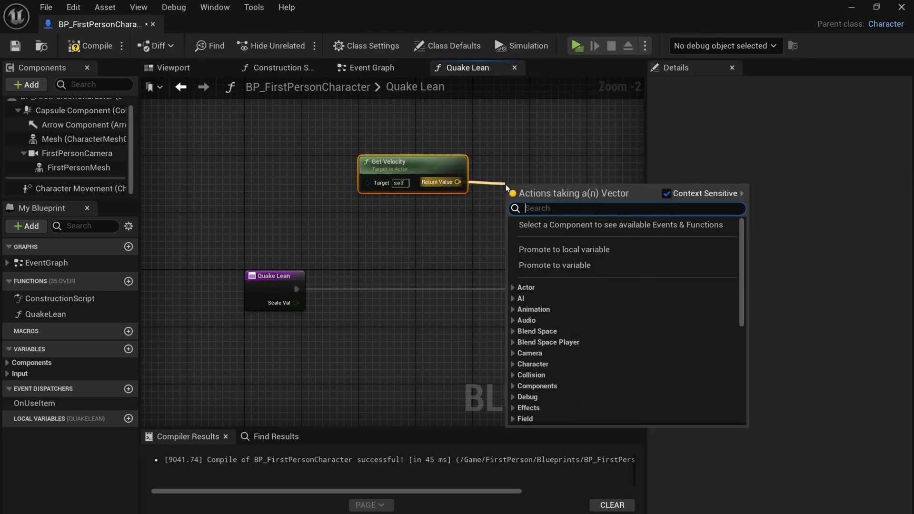
pyautogui.write('ge')
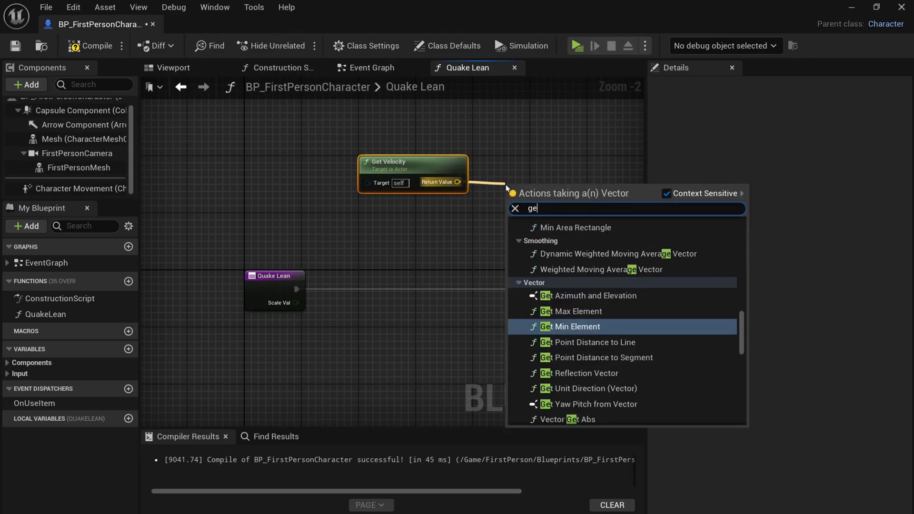
pyautogui.write('vector')
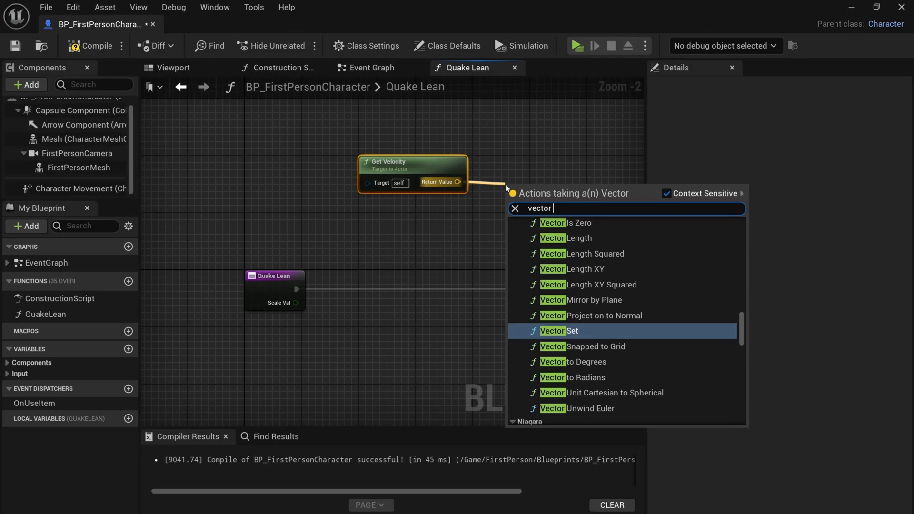
pyautogui.write('len')
pyautogui.write('great')
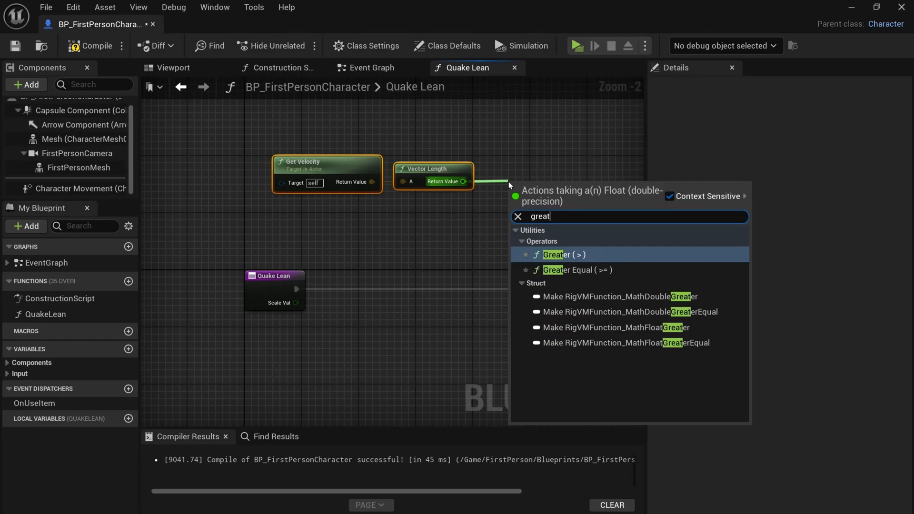
pyautogui.click(562, 255)
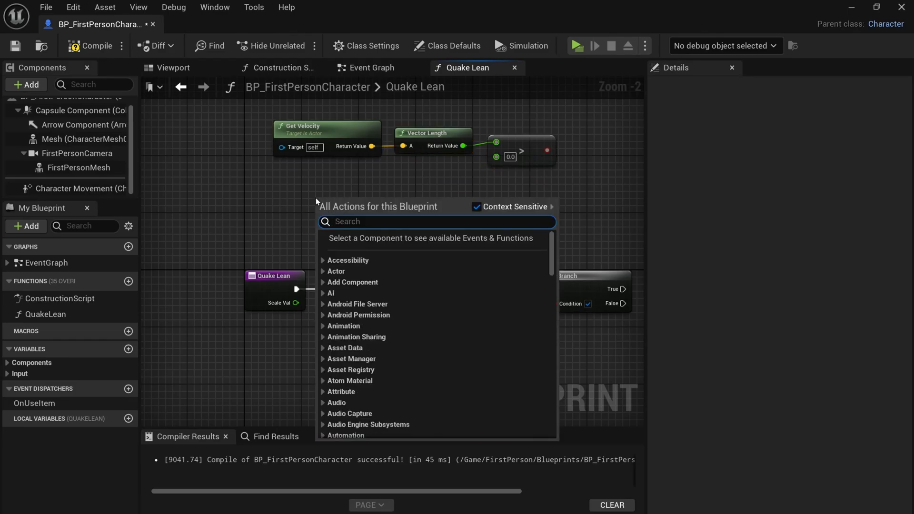
# - From Character Movement add Is Falling and invert its result with NOT Boolean
pyautogui.click(82, 189)
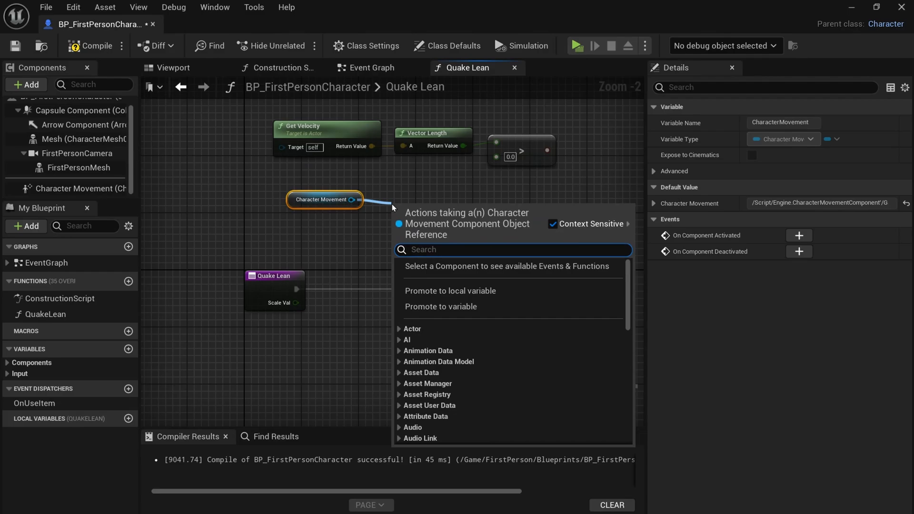
pyautogui.write('falling')
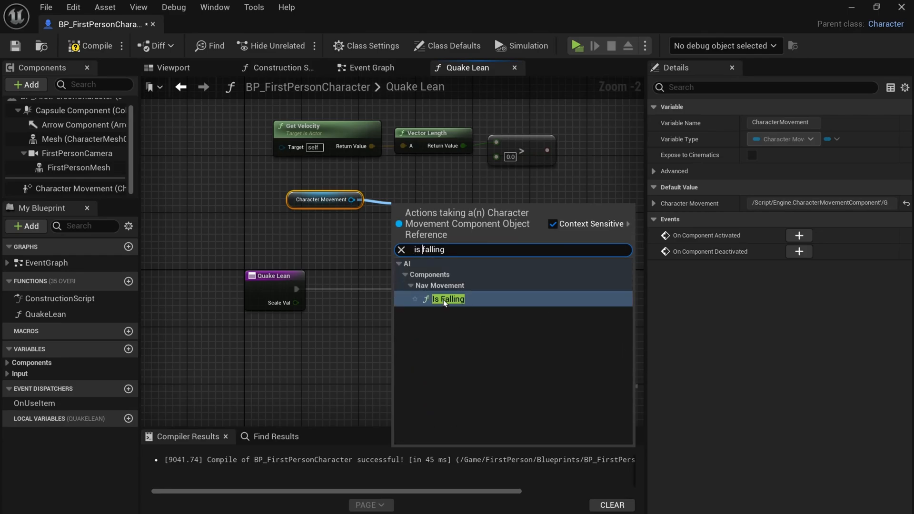
pyautogui.click(448, 298)
pyautogui.write('n')
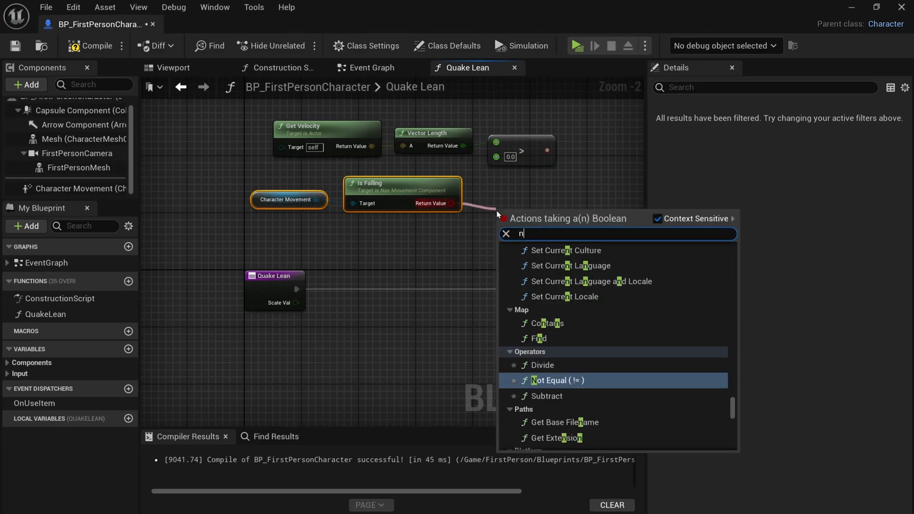
pyautogui.write('ot bool')
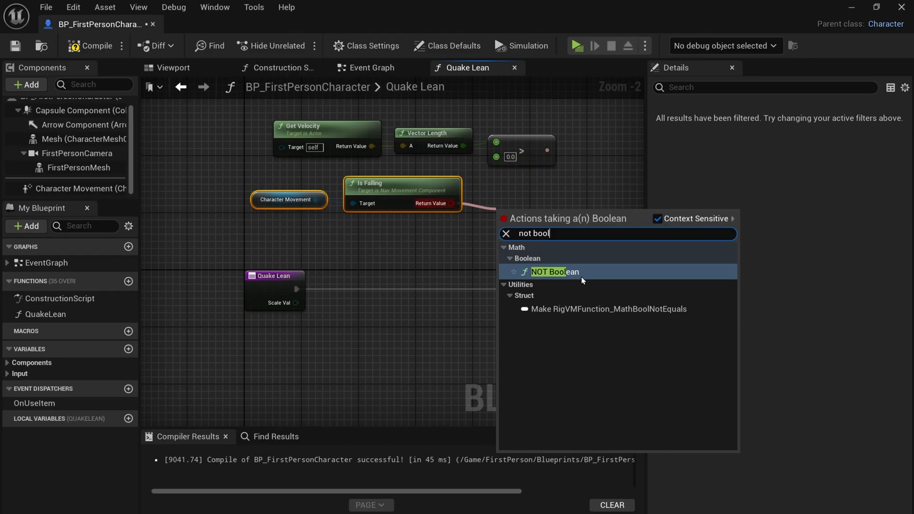
pyautogui.click(555, 271)
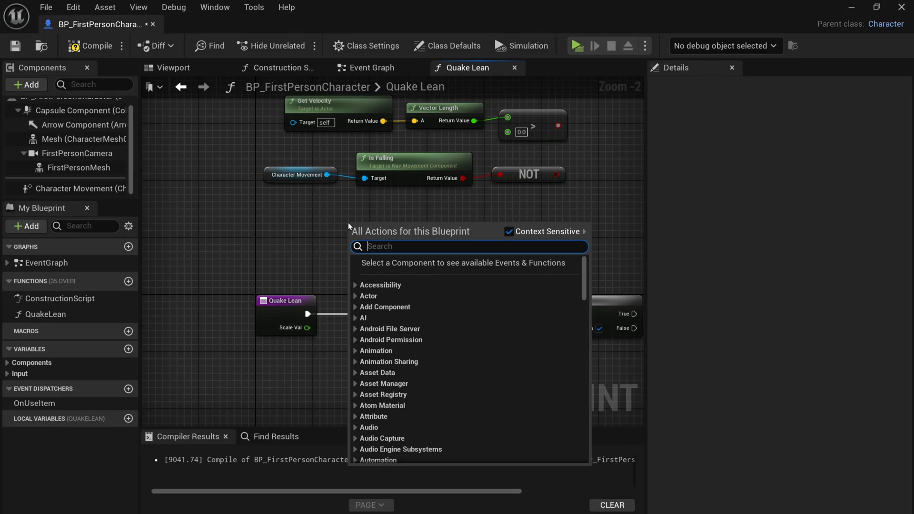
# - Test ScaleVal not equal to 0.0 and combine the checks with an AND Boolean
pyautogui.write('scale va')
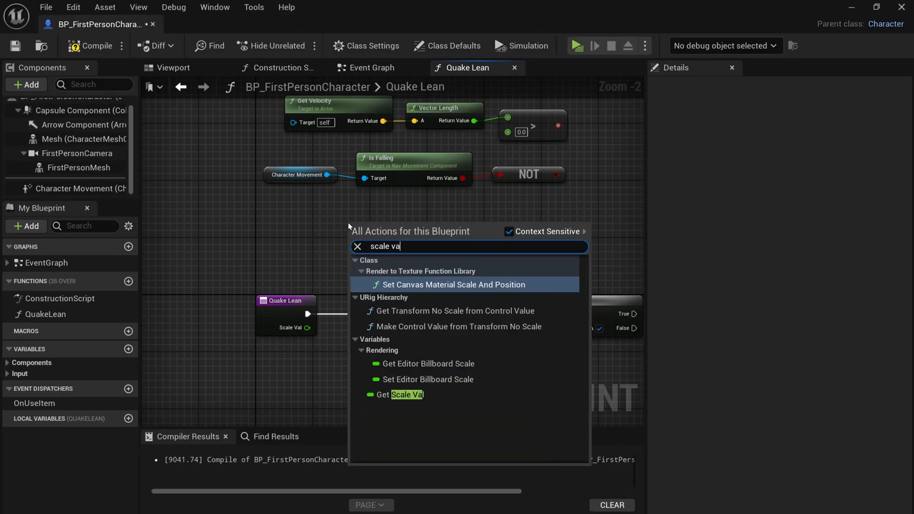
pyautogui.press('BackSpace')
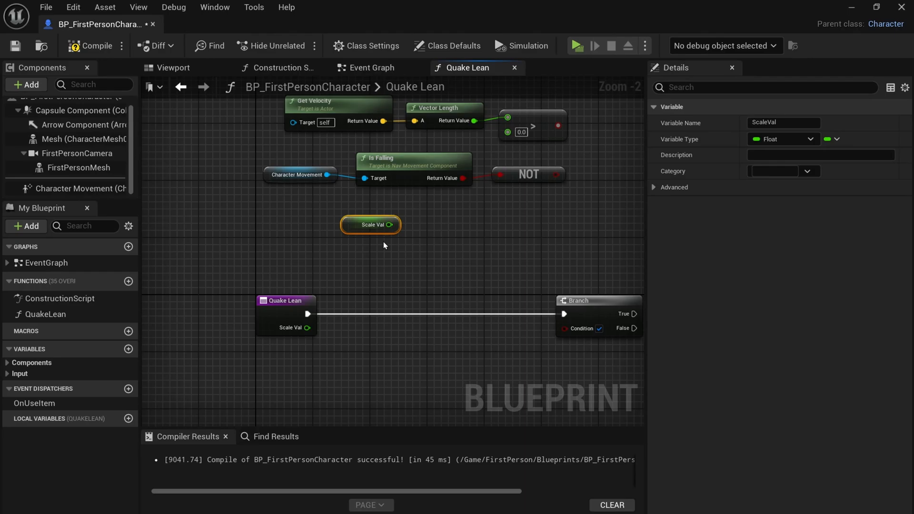
pyautogui.moveTo(397, 225); pyautogui.dragTo(440, 234)
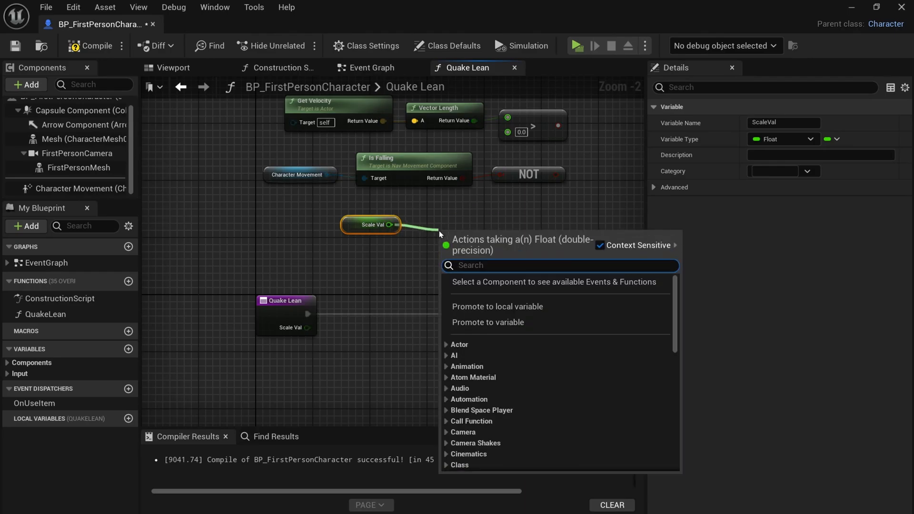
pyautogui.write('!')
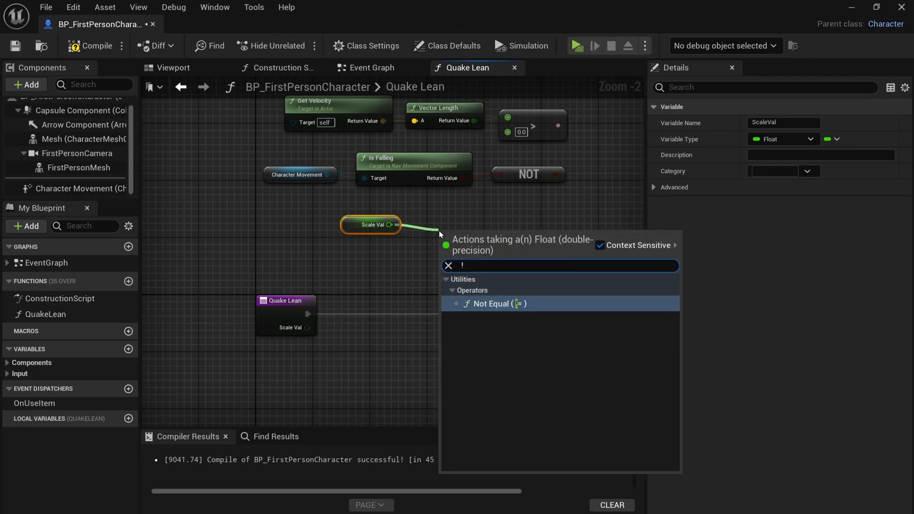
pyautogui.click(498, 303)
pyautogui.write('and')
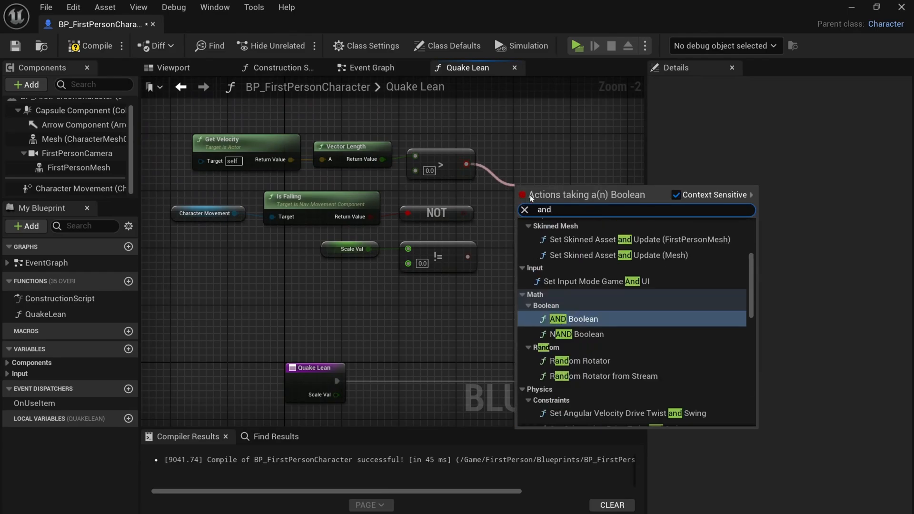
pyautogui.click(580, 319)
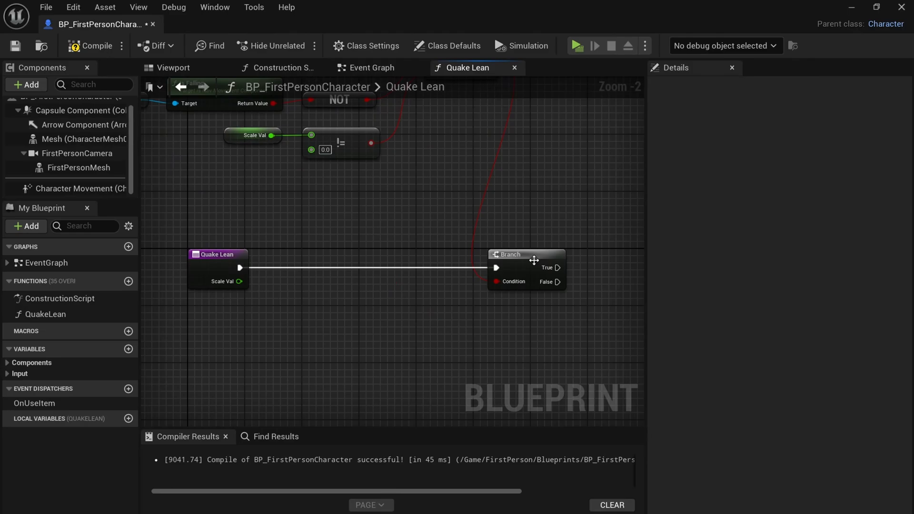
# - Run Set Control Rotation from the Branch's False output
pyautogui.scroll(-3)
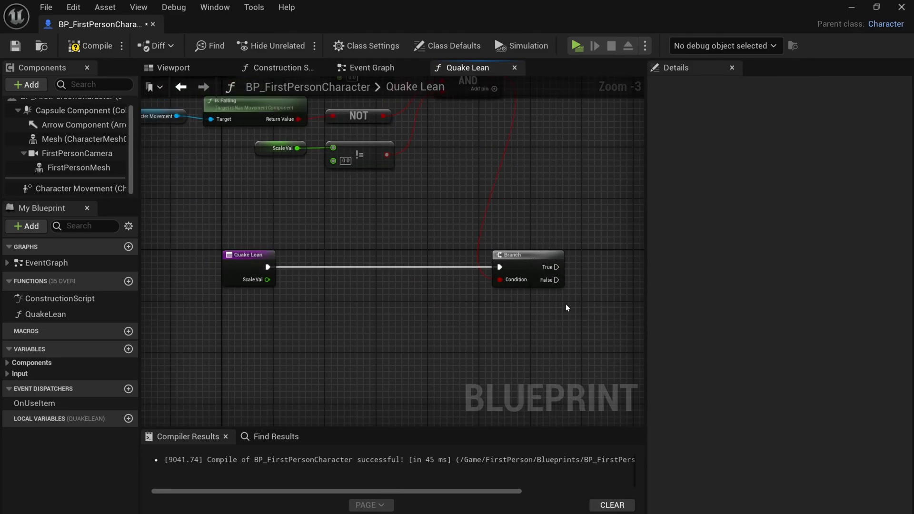
pyautogui.moveTo(560, 267); pyautogui.dragTo(541, 362)
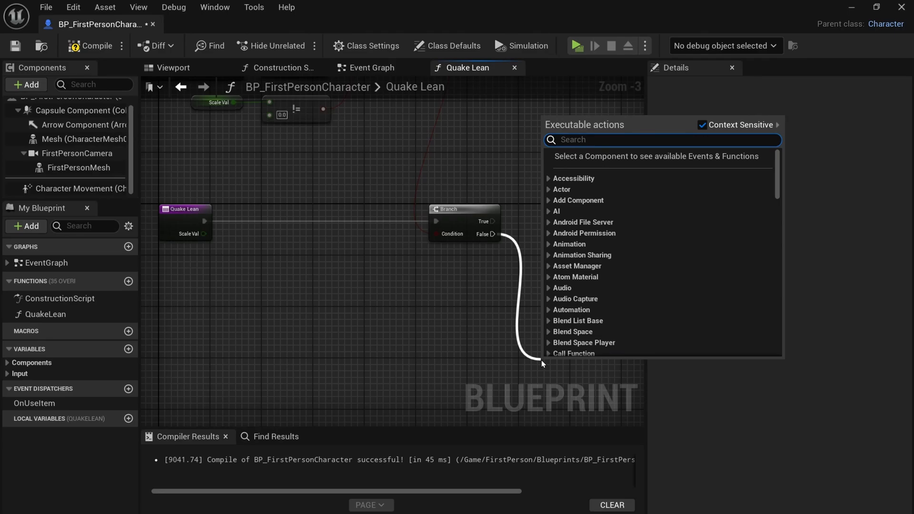
pyautogui.write('set control')
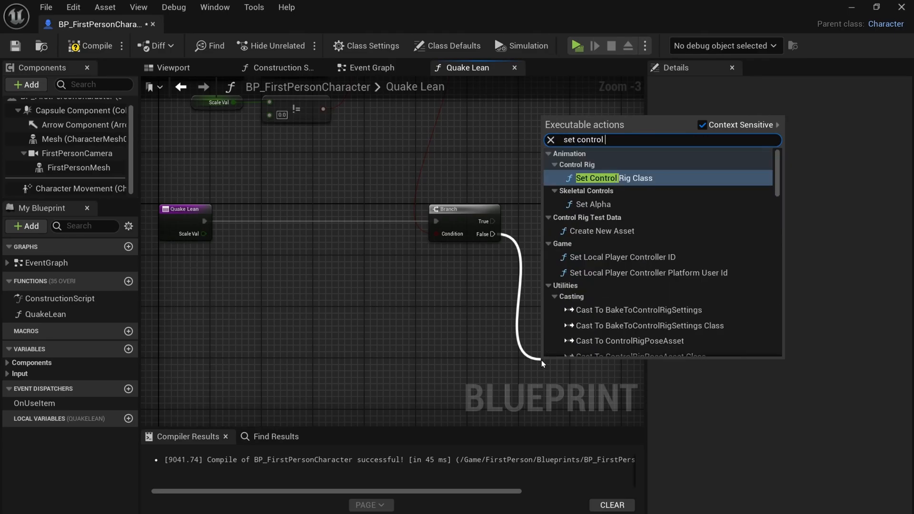
pyautogui.write('rota')
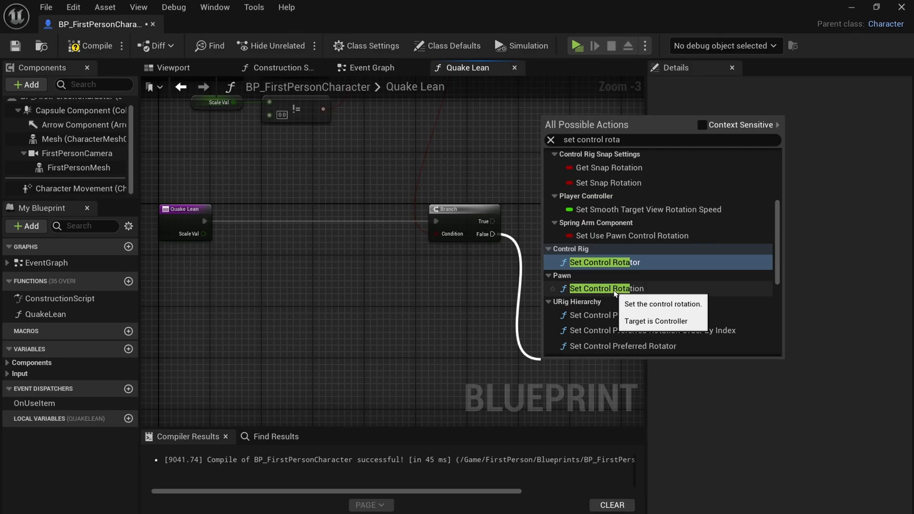
pyautogui.click(606, 287)
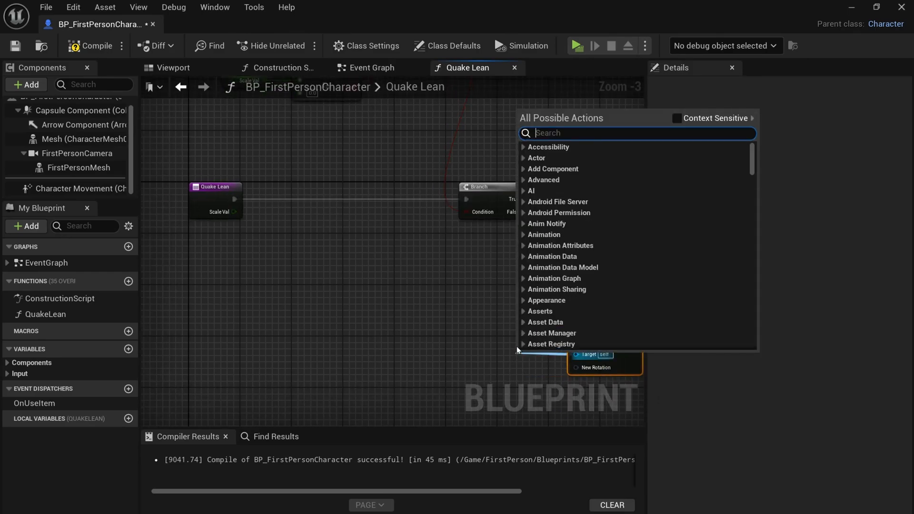
pyautogui.moveTo(676, 123)
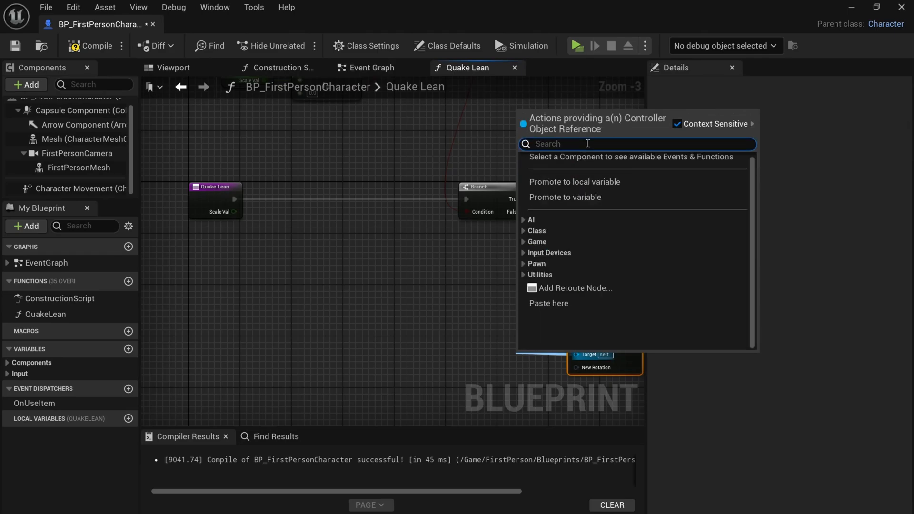
# - Supply Get Player Controller as the Set Control Rotation target
pyautogui.write('get')
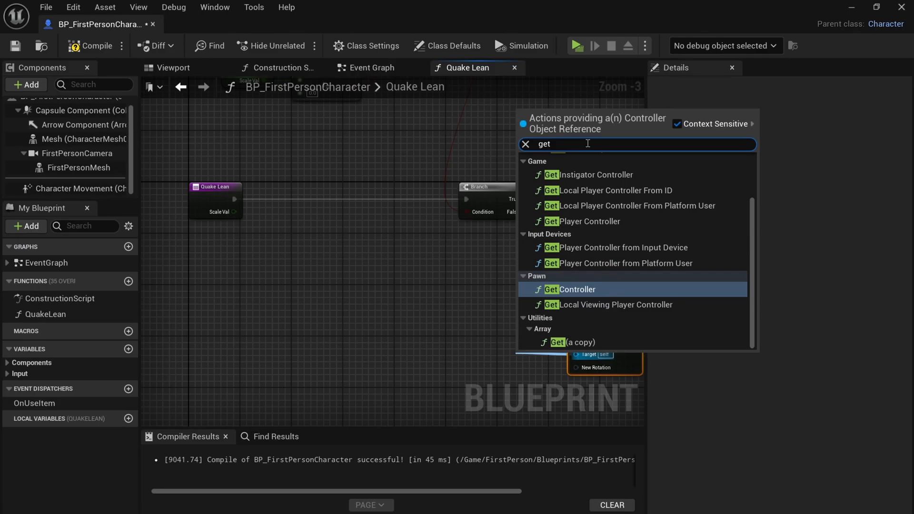
pyautogui.write('control')
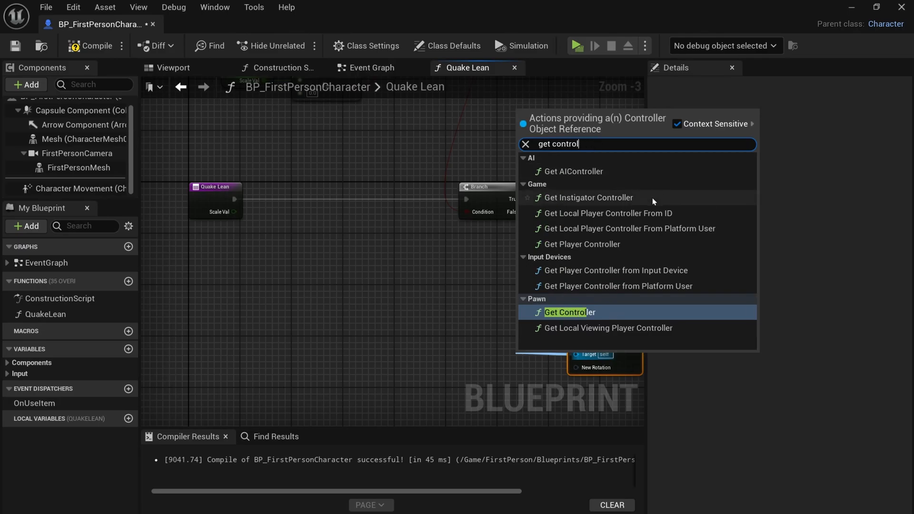
pyautogui.click(584, 244)
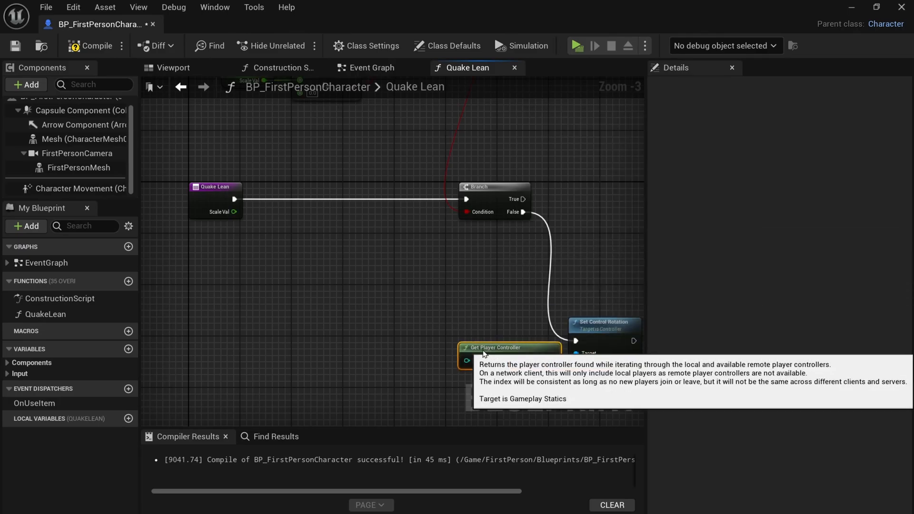
pyautogui.moveTo(493, 324)
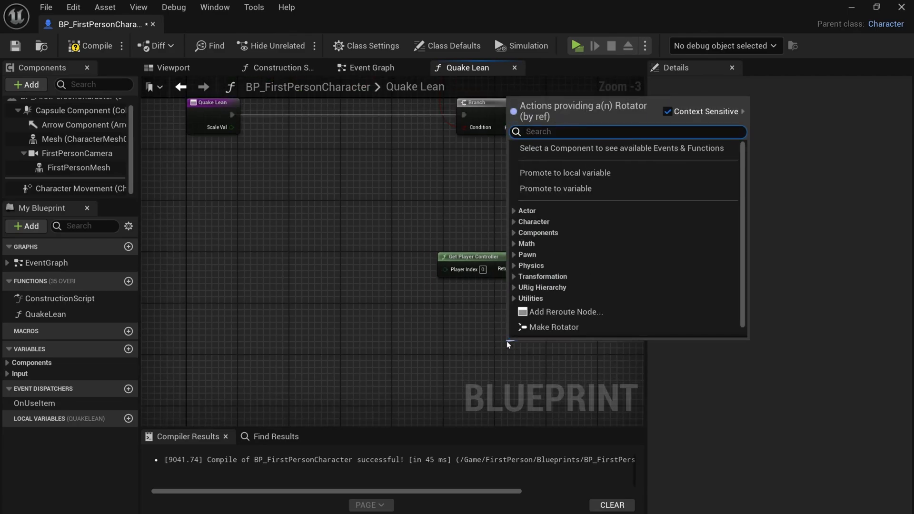
# - Feed New Rotation from RInterp To, with Get Control Rotation as its Current input
pyautogui.write('rint')
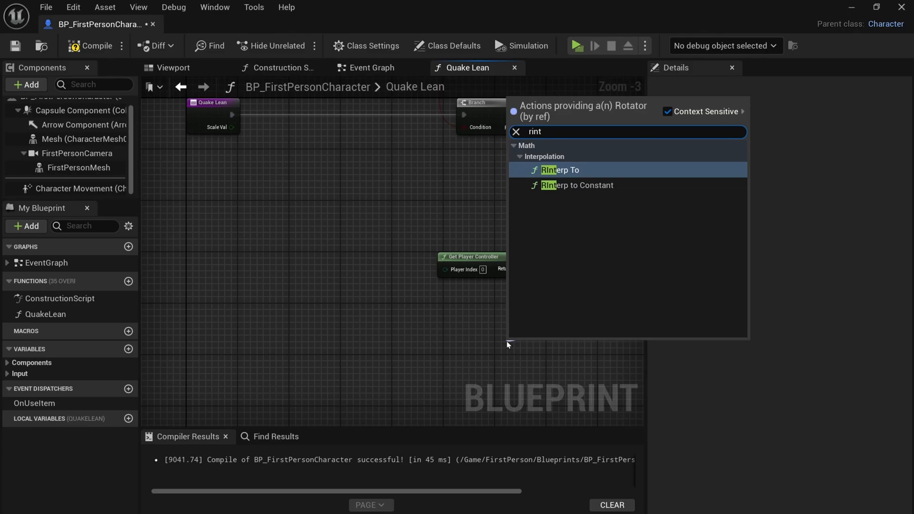
pyautogui.click(560, 170)
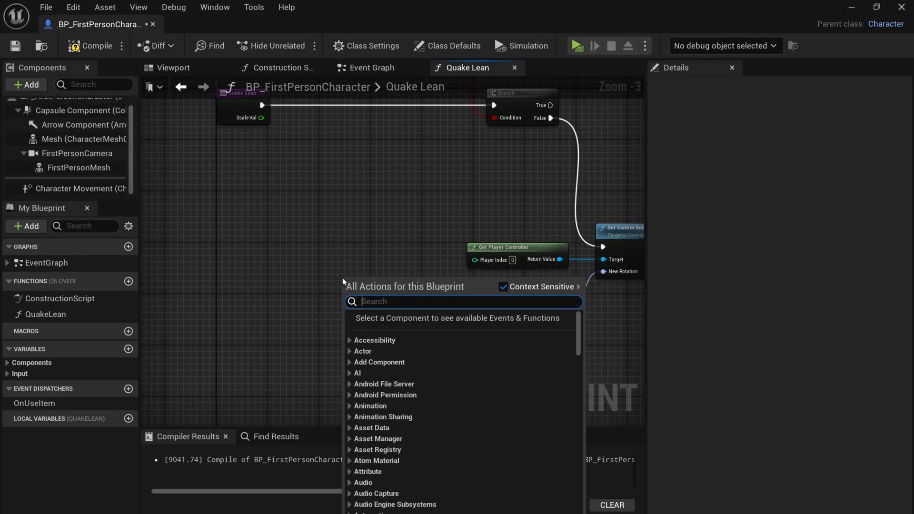
pyautogui.write('get control')
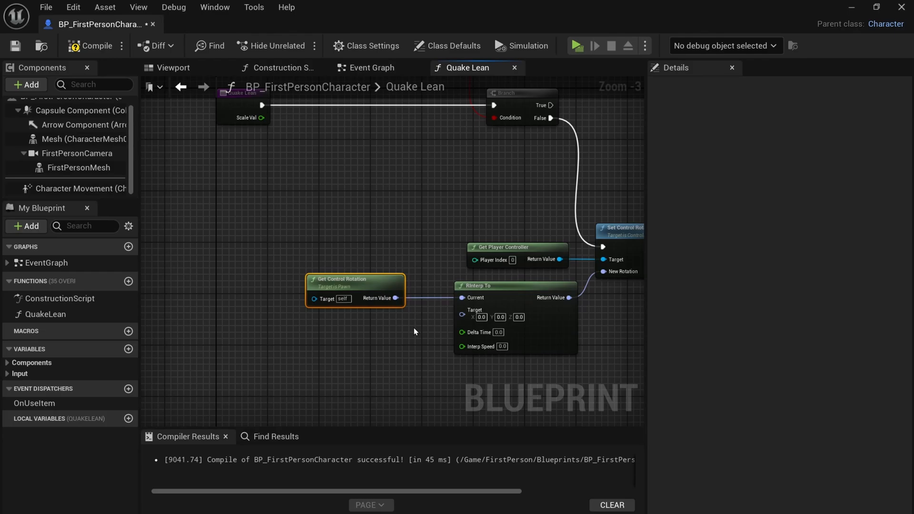
pyautogui.moveTo(354, 290); pyautogui.dragTo(323, 277)
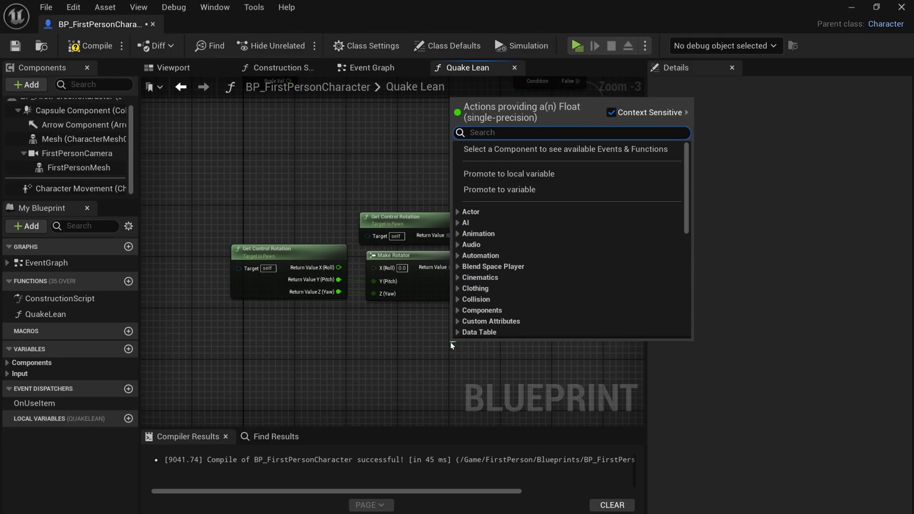
# - Use Get World Delta Seconds as Delta Time and promote Interp Speed to local float LeanSpeed
pyautogui.write('get worl')
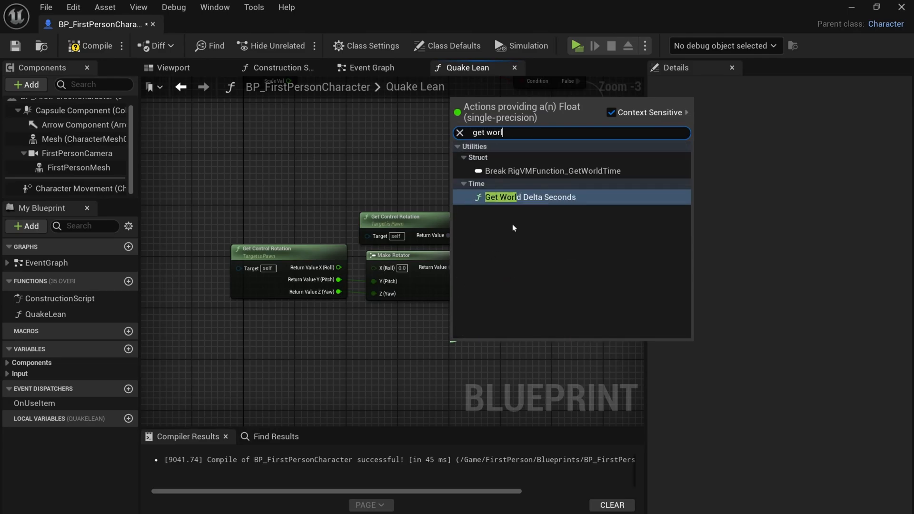
pyautogui.click(528, 197)
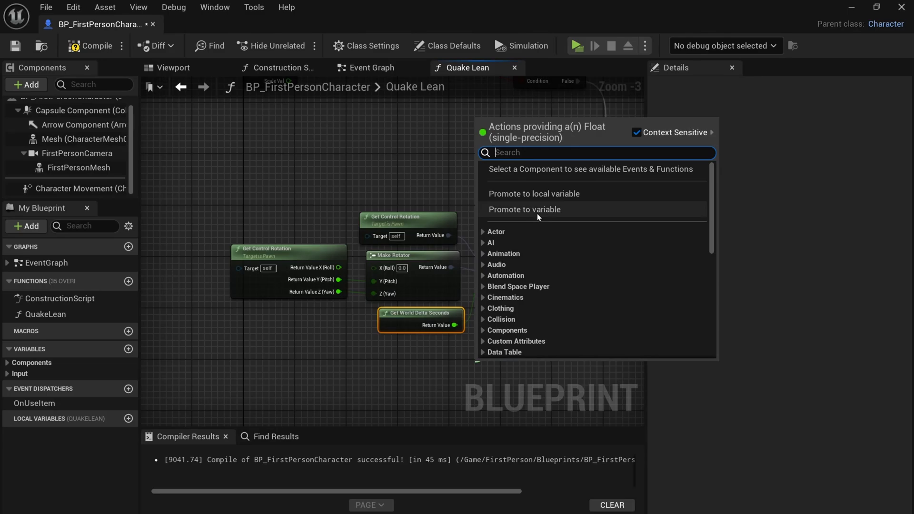
pyautogui.click(533, 193)
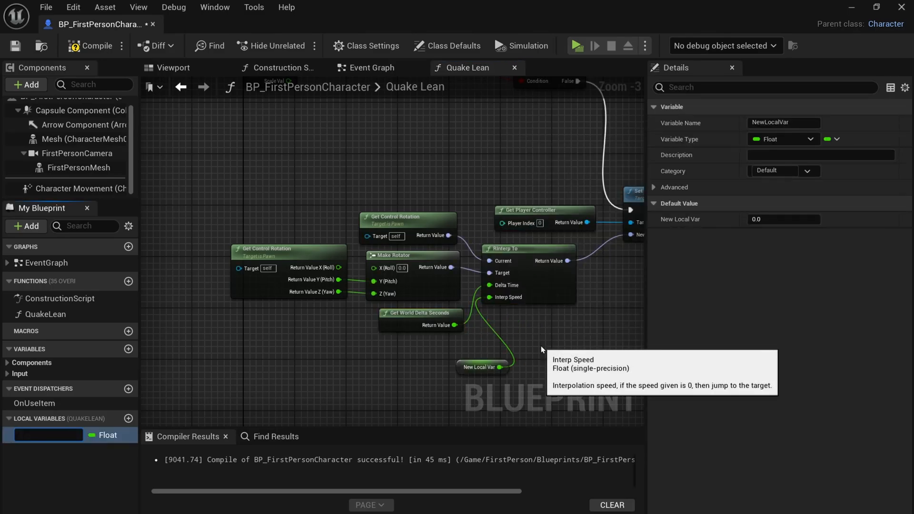
pyautogui.write('Lean')
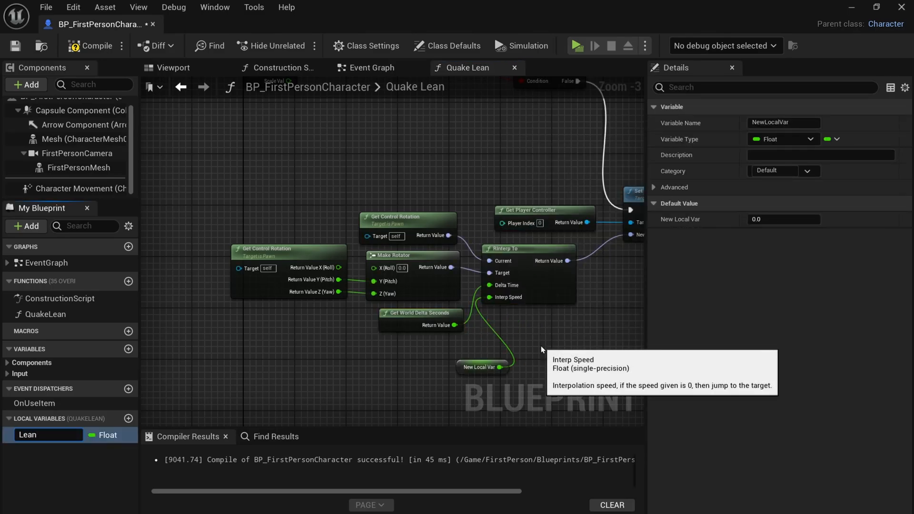
pyautogui.write('LeanSpeed')
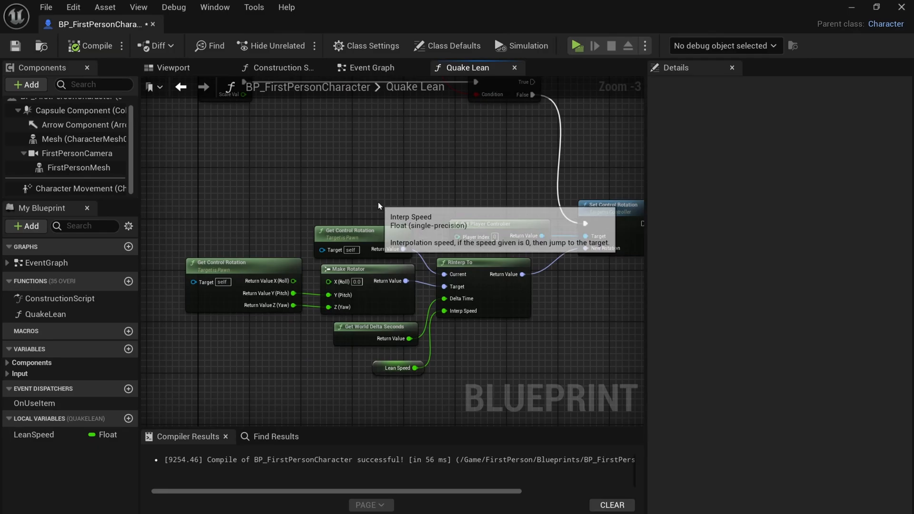
pyautogui.scroll(-3)
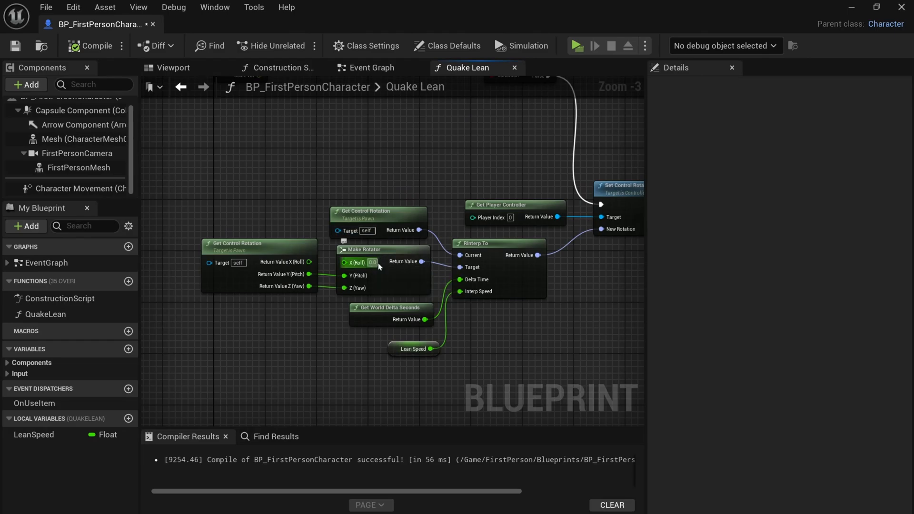
pyautogui.scroll(-3)
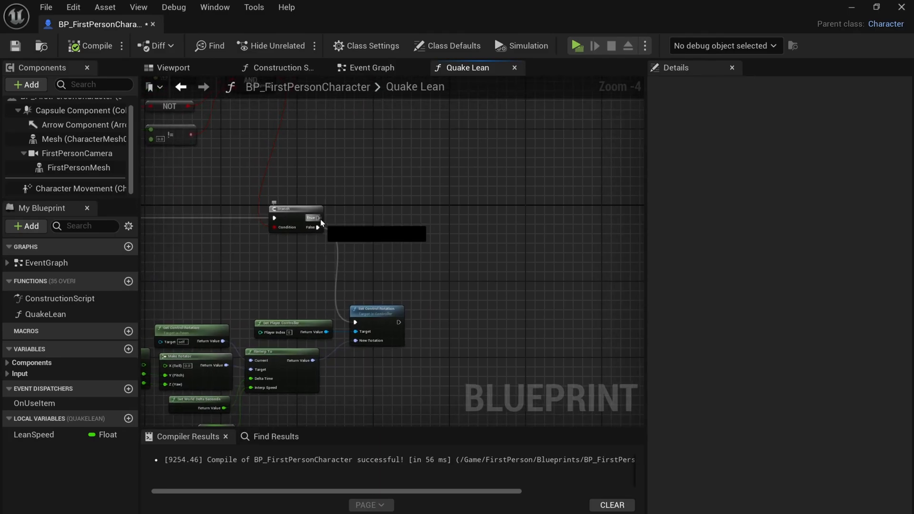
# - Duplicate the Branch node and chain the copy onto the first Branch's False output
pyautogui.moveTo(318, 218); pyautogui.dragTo(480, 220)
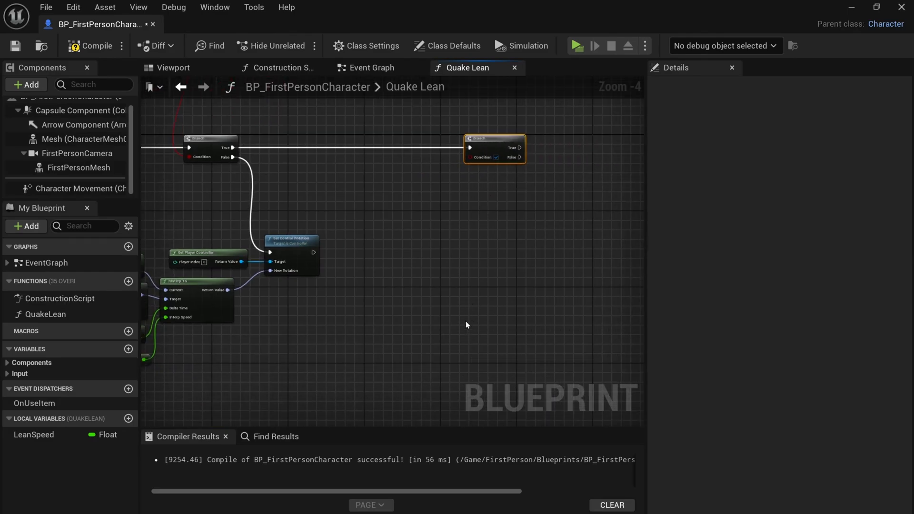
pyautogui.moveTo(494, 148); pyautogui.dragTo(498, 332)
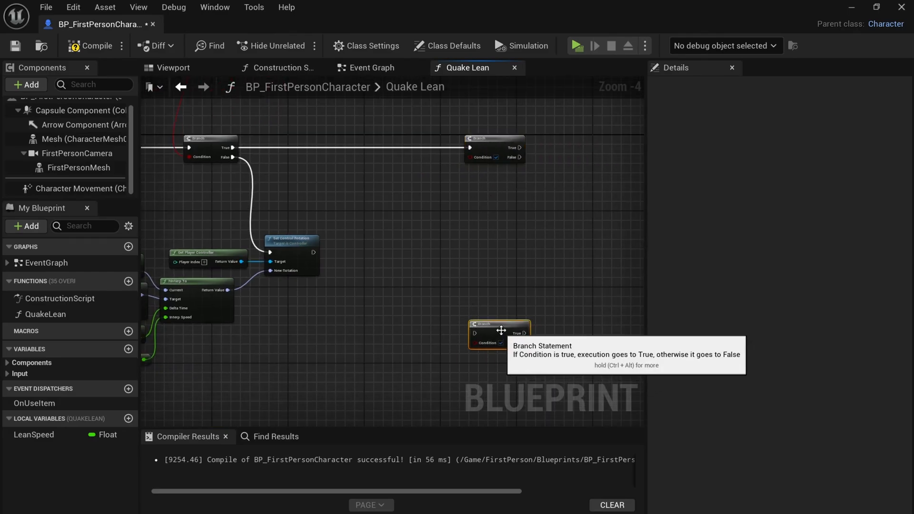
pyautogui.moveTo(524, 157); pyautogui.dragTo(474, 333)
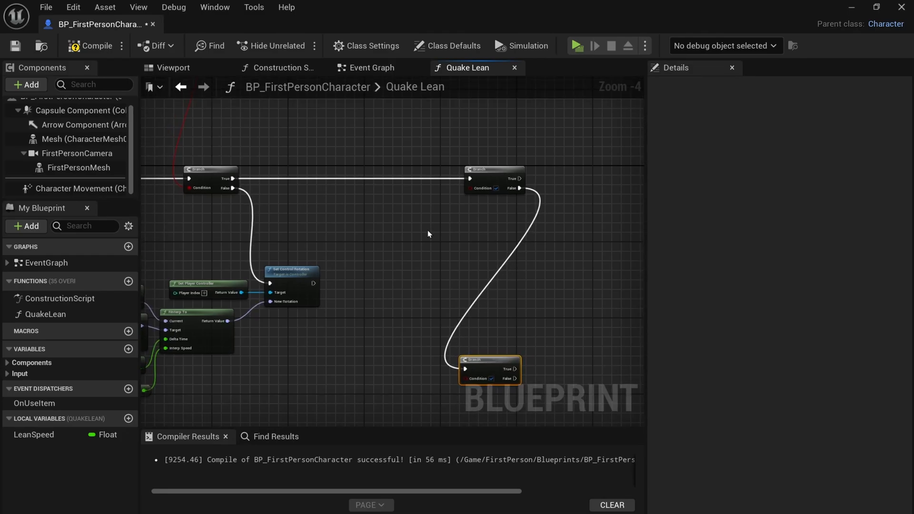
pyautogui.moveTo(428, 234); pyautogui.dragTo(417, 260)
pyautogui.write('get')
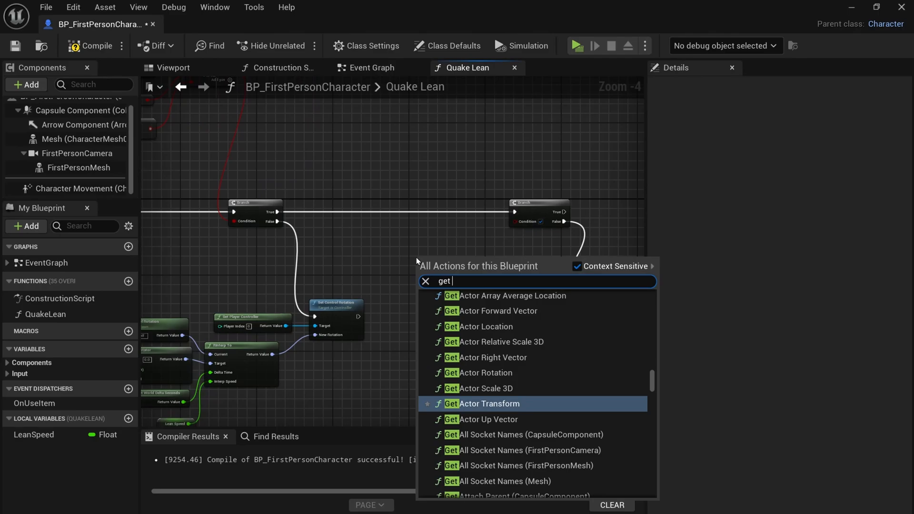
# - Add ScaleVal greater-than and less-than comparisons to drive the branch conditions
pyautogui.write('scal')
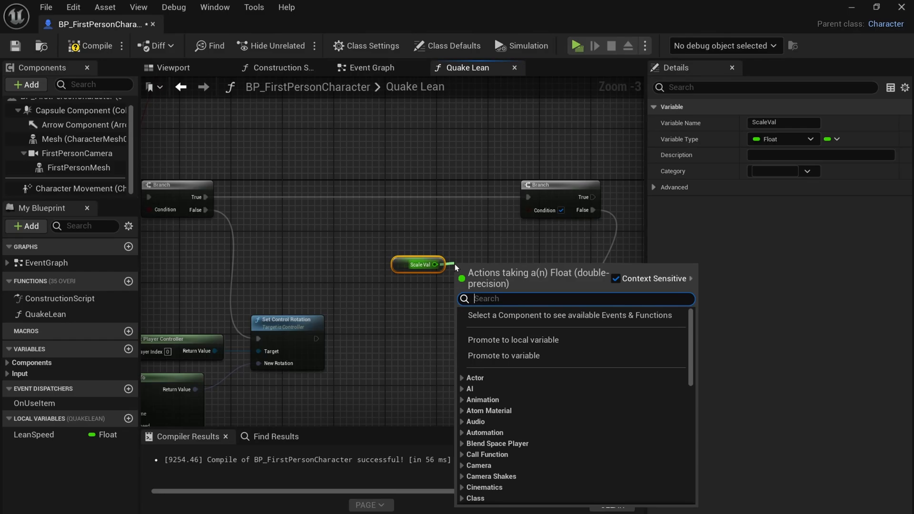
pyautogui.write('great')
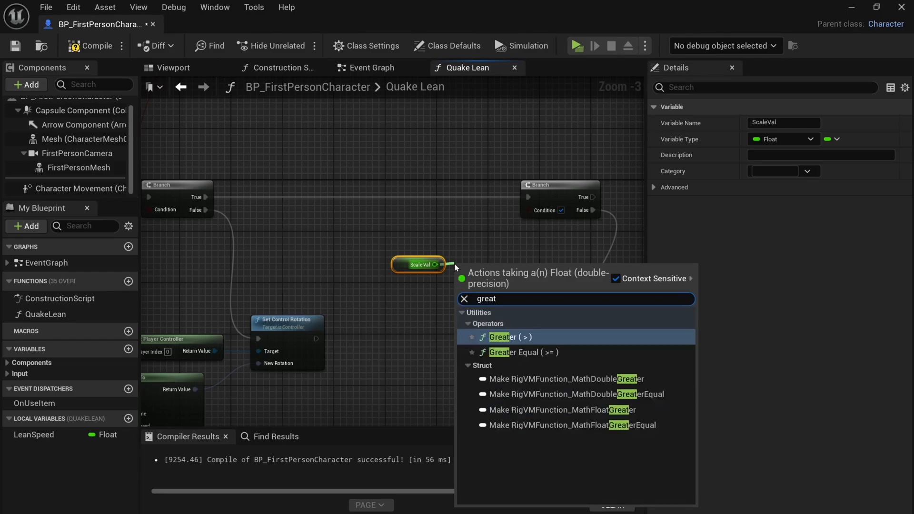
pyautogui.click(509, 336)
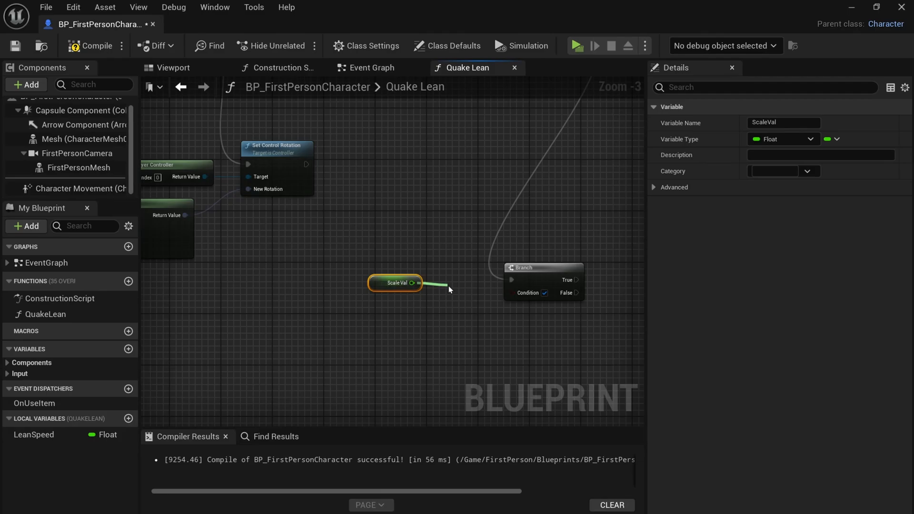
pyautogui.moveTo(416, 283); pyautogui.dragTo(456, 299)
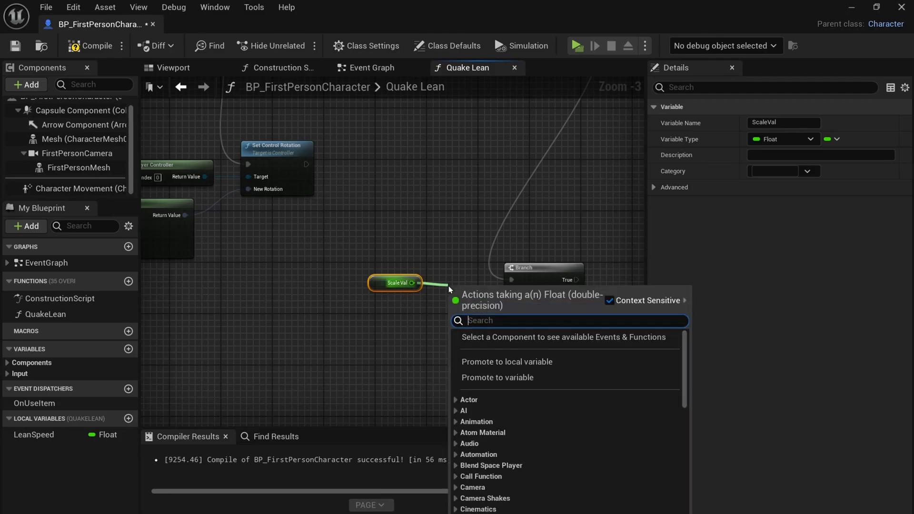
pyautogui.write('le')
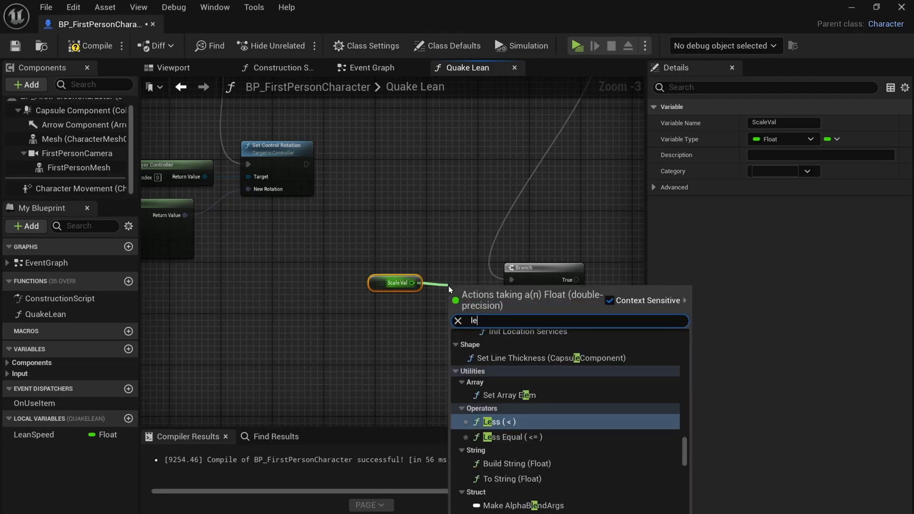
pyautogui.click(498, 421)
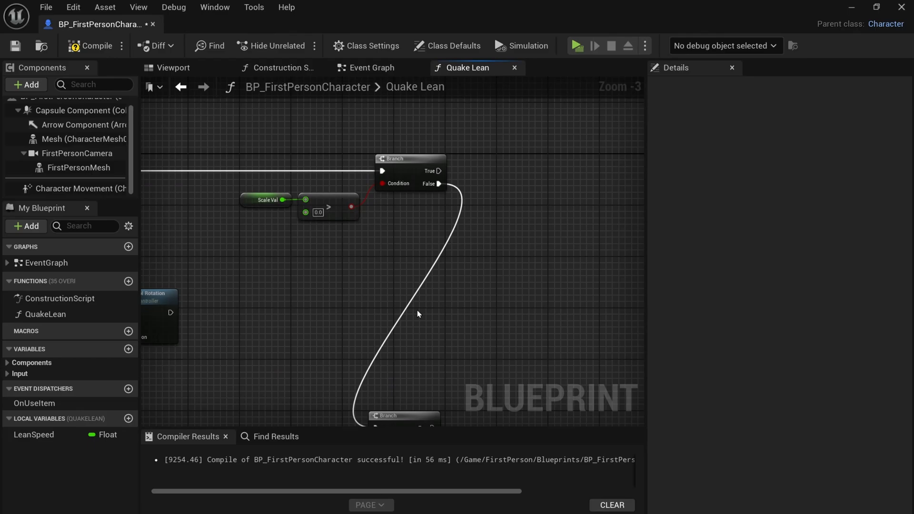
# - Promote the rotator's Roll to a local float named LeanAngle with default value 5.0
pyautogui.scroll(-3)
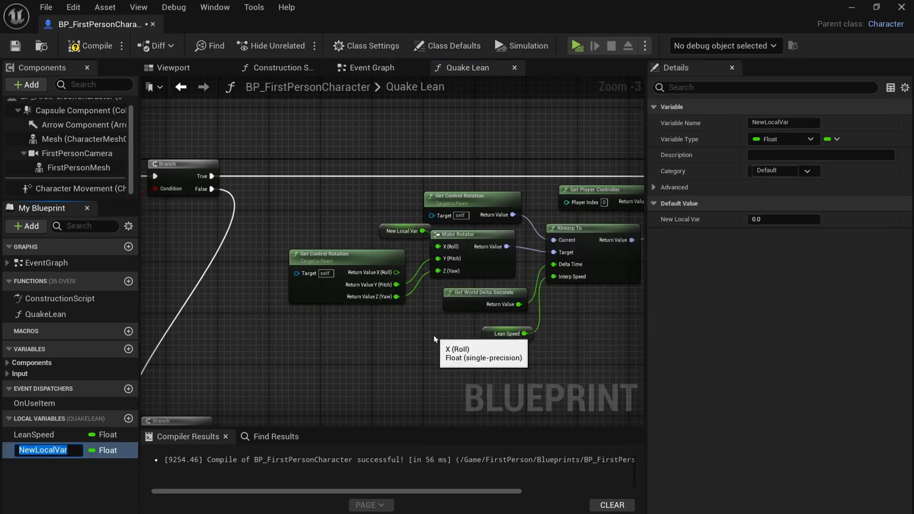
pyautogui.write('L')
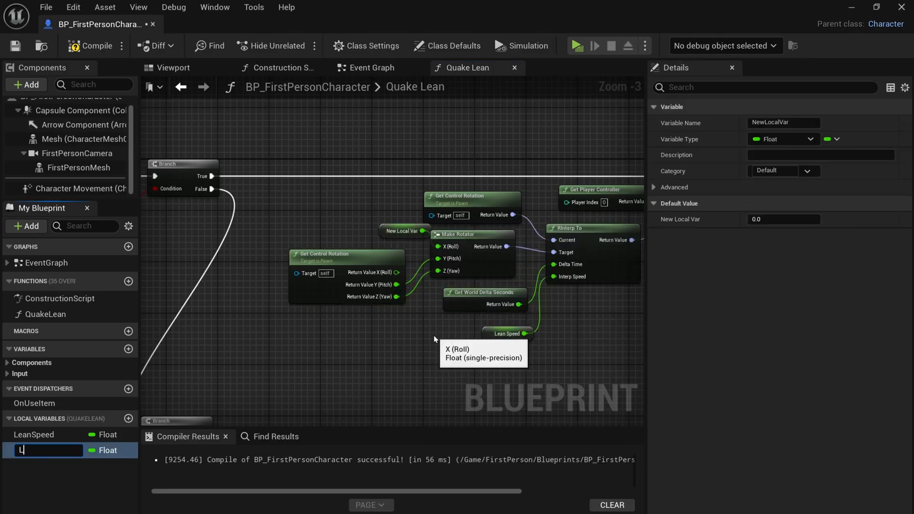
pyautogui.write('eanA')
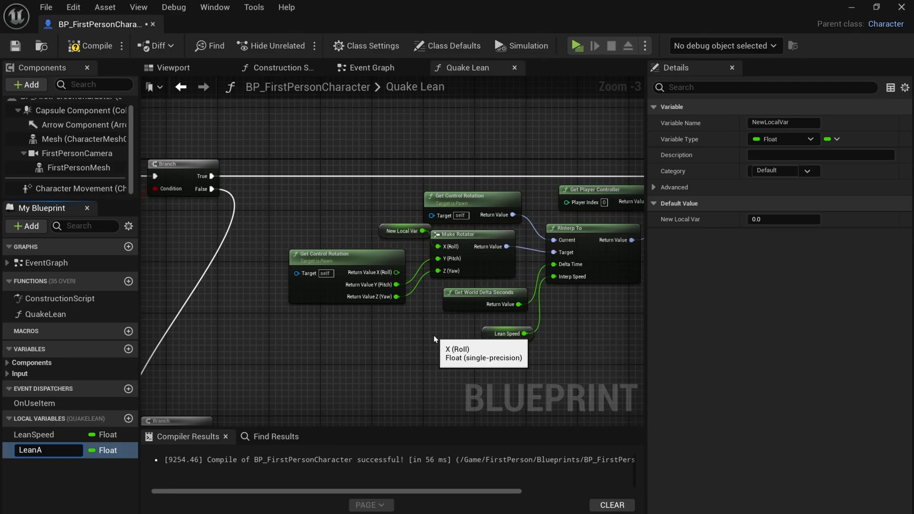
pyautogui.write('LeanAngle')
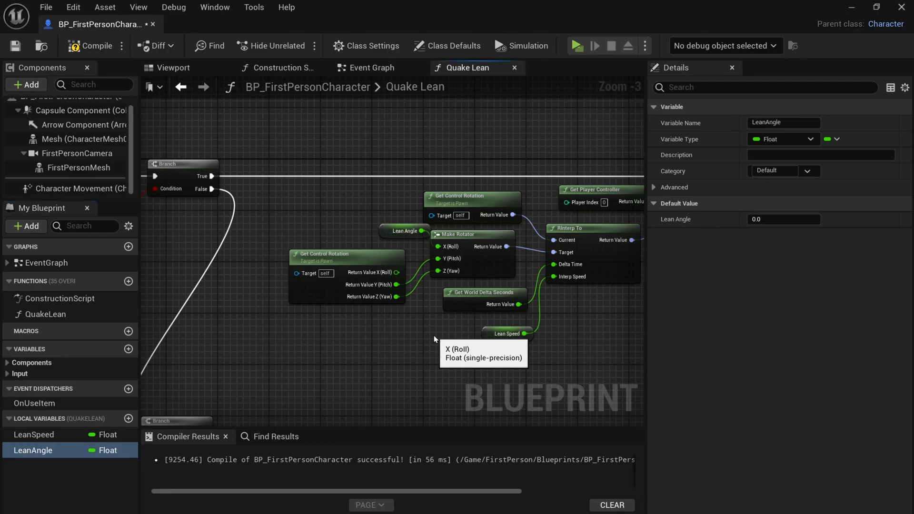
pyautogui.click(783, 219)
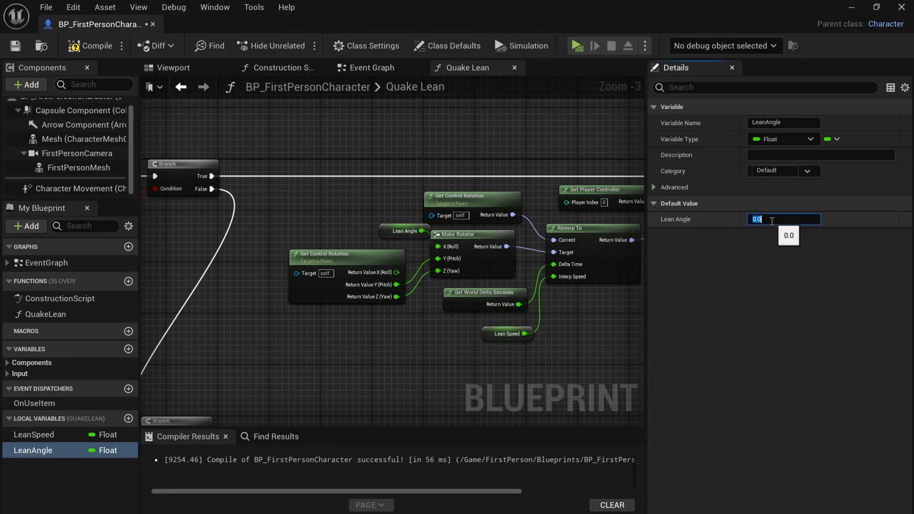
pyautogui.write('5.0')
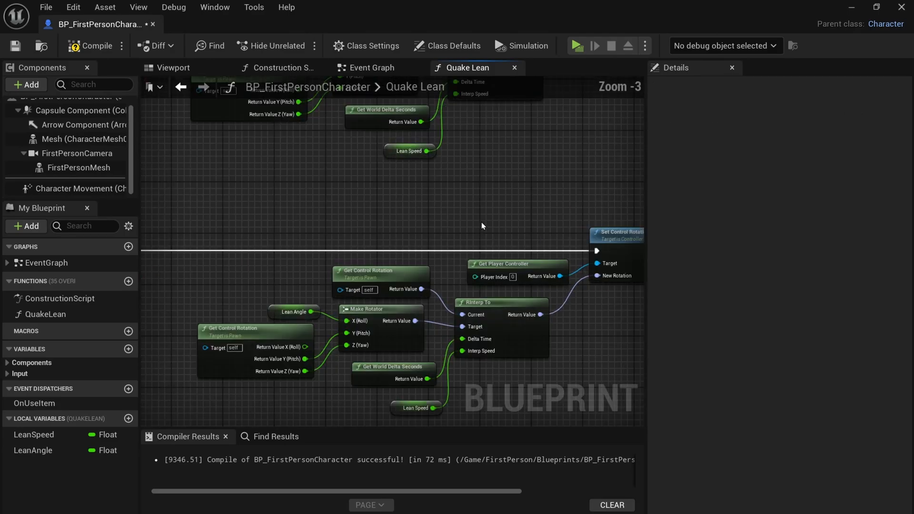
# - Feed LeanAngle into a Subtract node and set its constant for the opposite roll direction
pyautogui.click(391, 258)
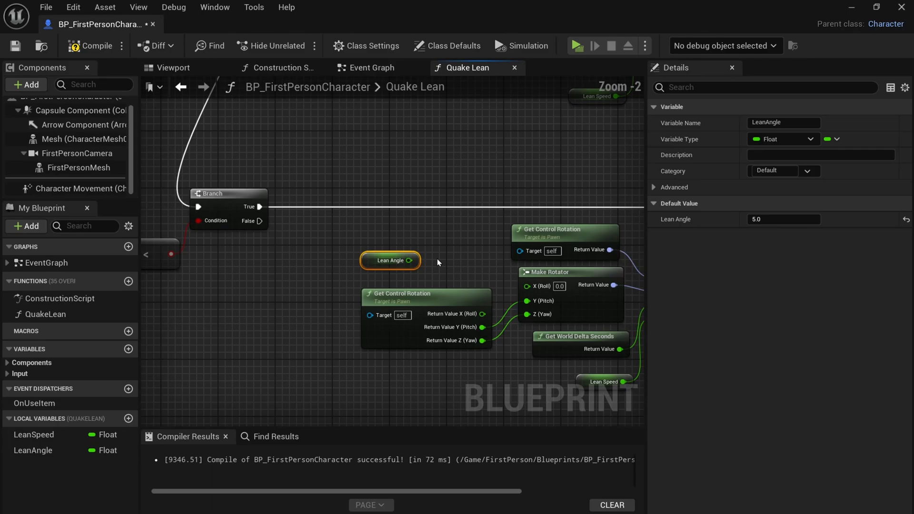
pyautogui.moveTo(409, 260); pyautogui.dragTo(426, 262)
pyautogui.write('subtr')
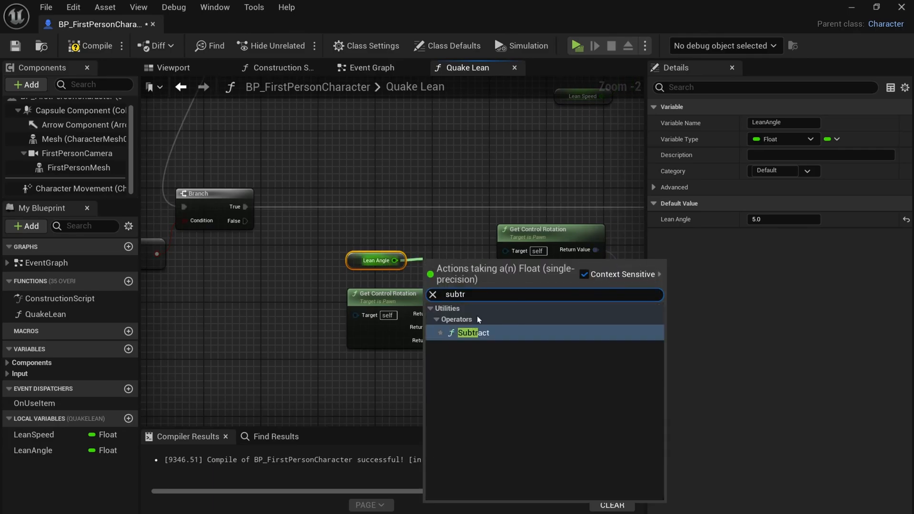
pyautogui.click(474, 332)
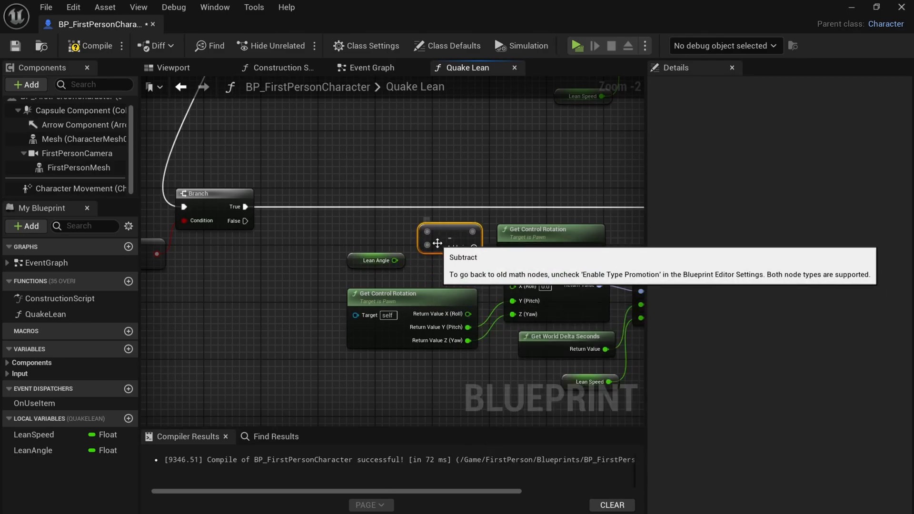
pyautogui.click(449, 233)
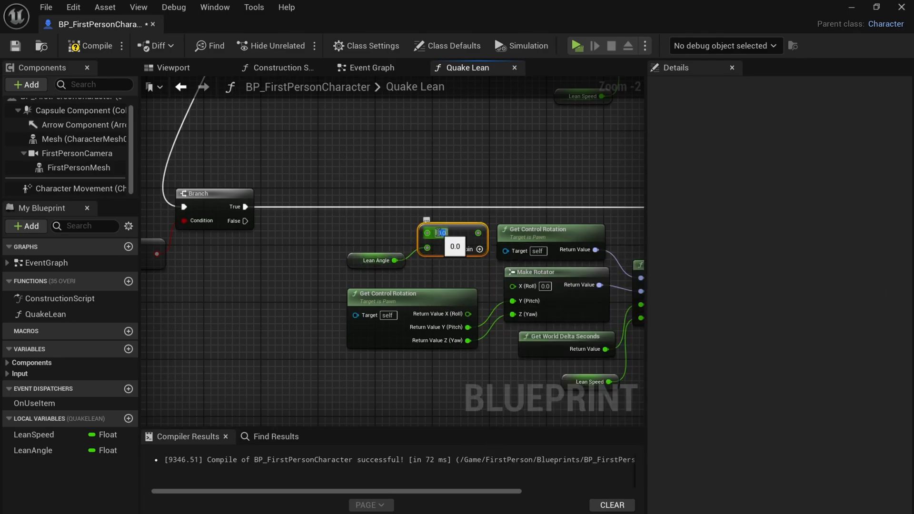
pyautogui.moveTo(479, 256)
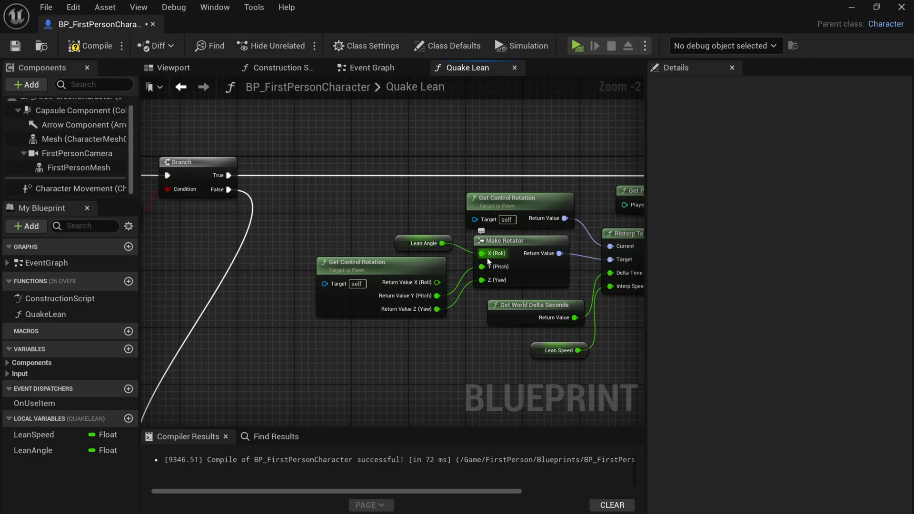
pyautogui.scroll(-3)
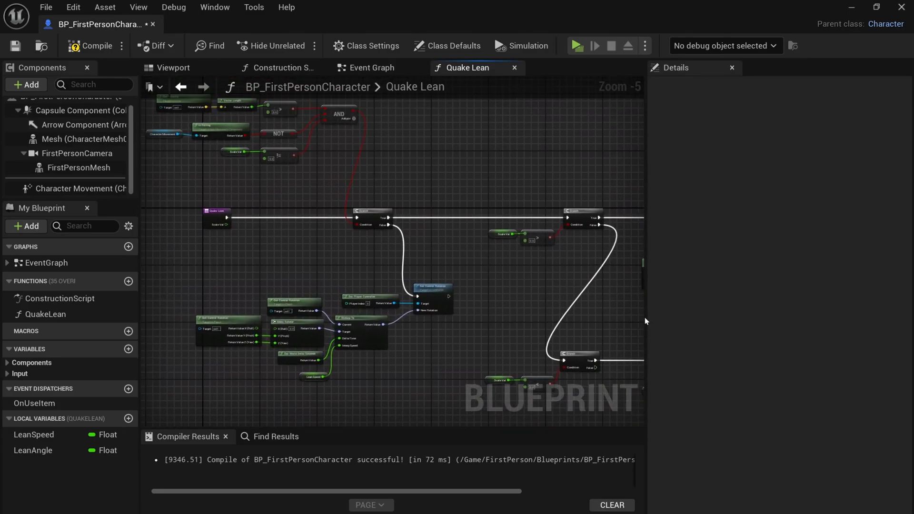
# - Return to the Event Graph and launch FirstPersonMap in a new editor preview window
pyautogui.click(371, 67)
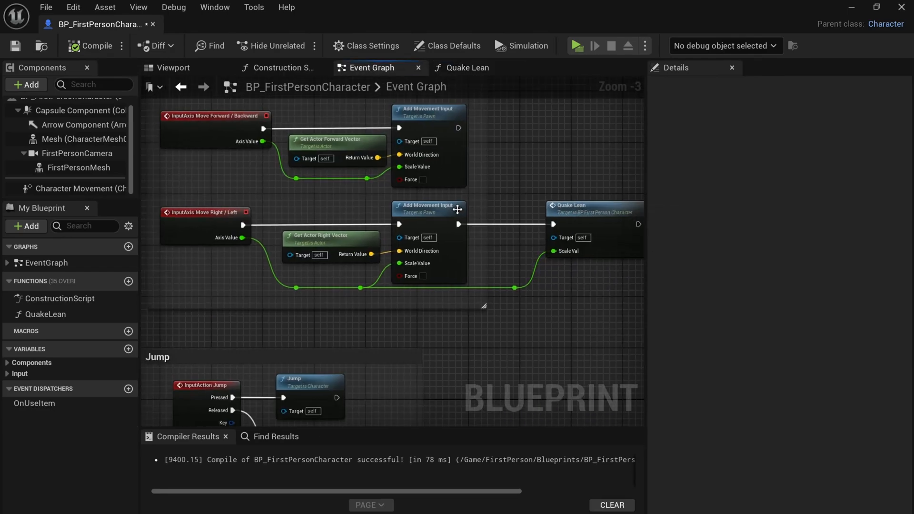
pyautogui.moveTo(537, 254)
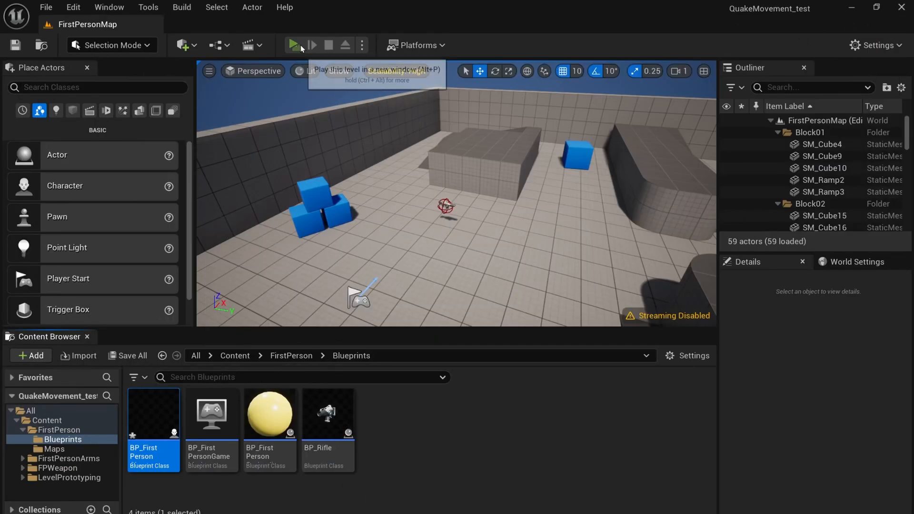
pyautogui.click(295, 45)
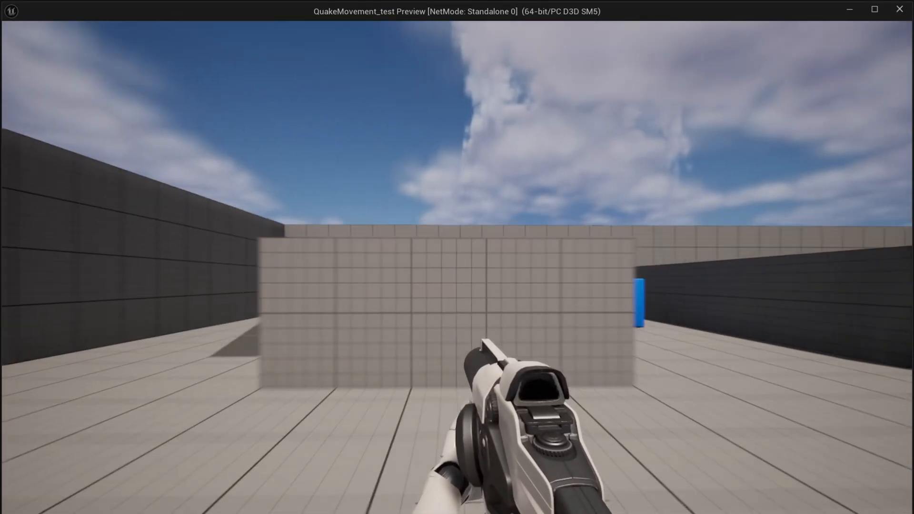